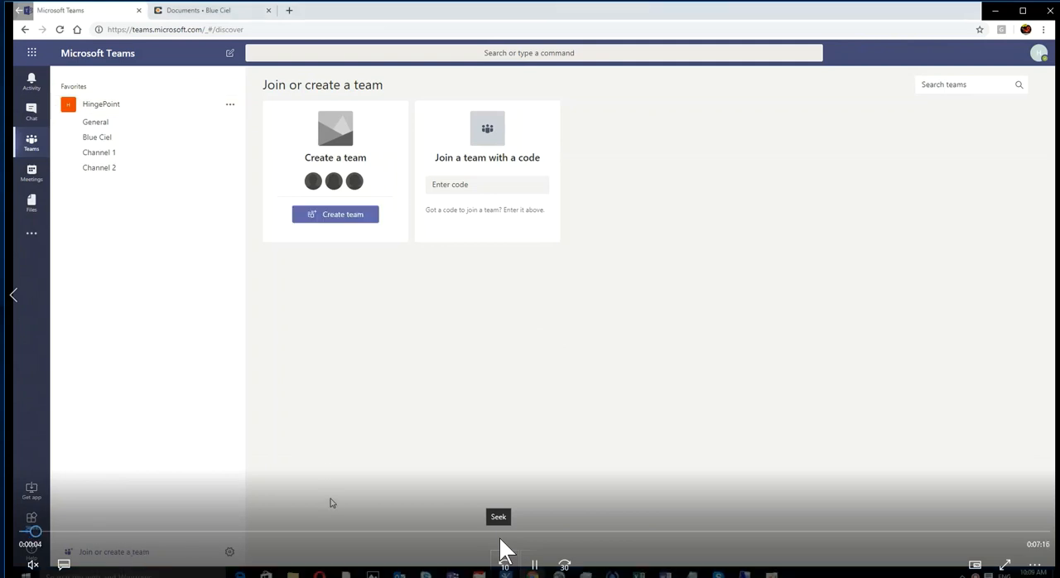
# Step: Build a new team from scratch named 'MS Teams Procore Demo'
pyautogui.click(336, 214)
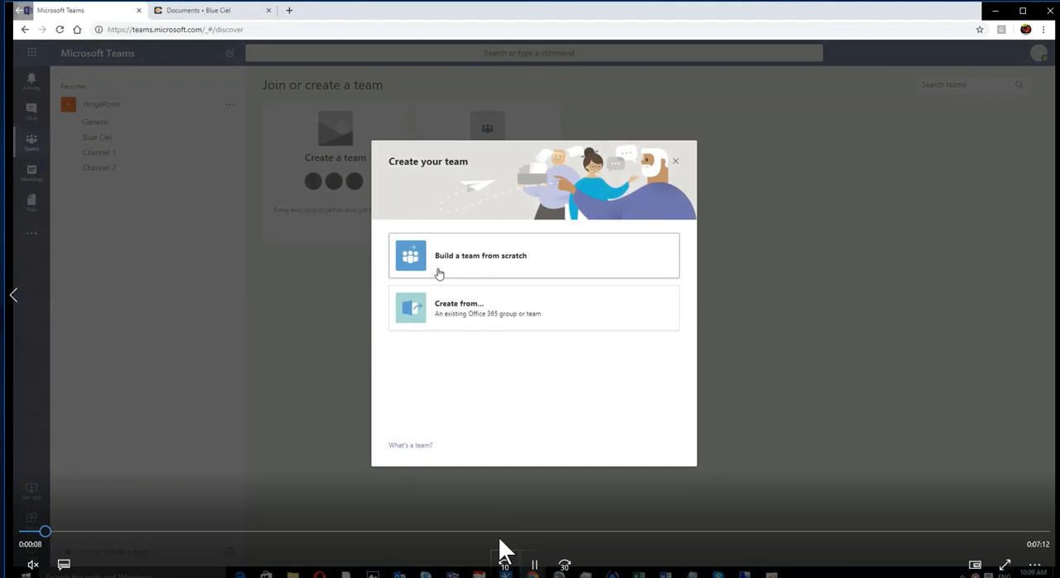
pyautogui.click(480, 255)
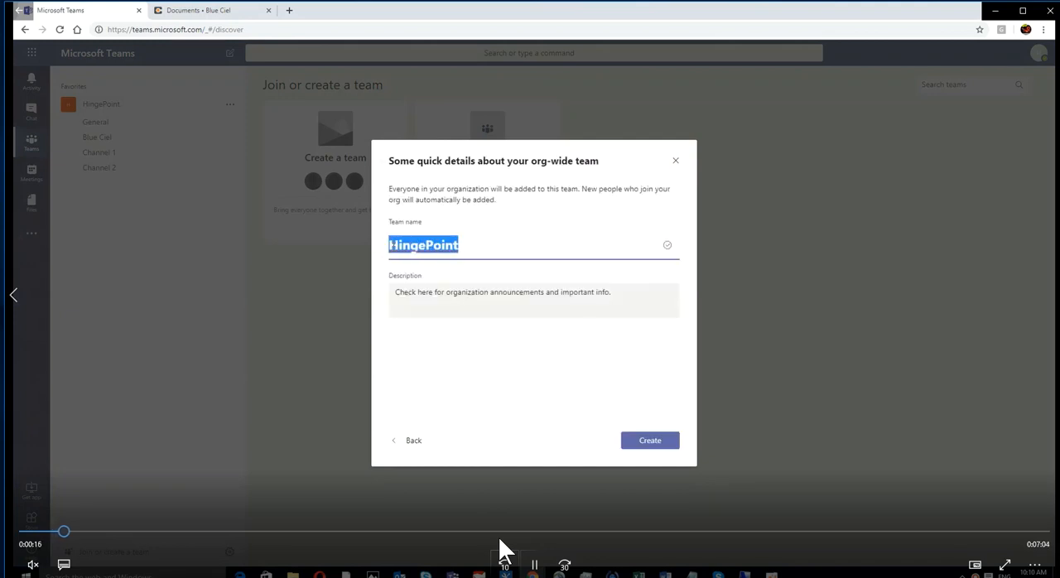
pyautogui.write('MS Teams Procore Demo')
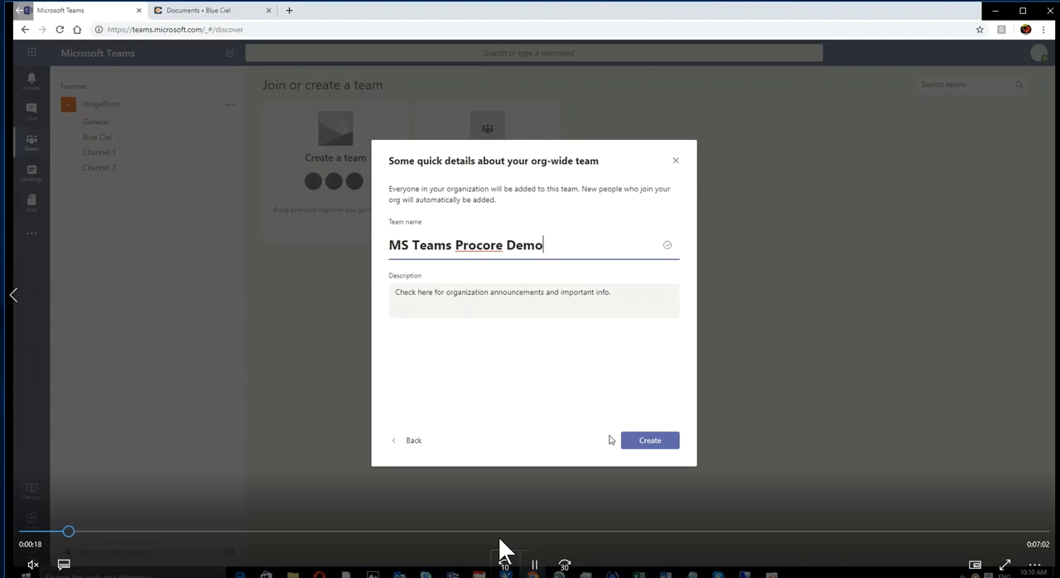
pyautogui.click(650, 440)
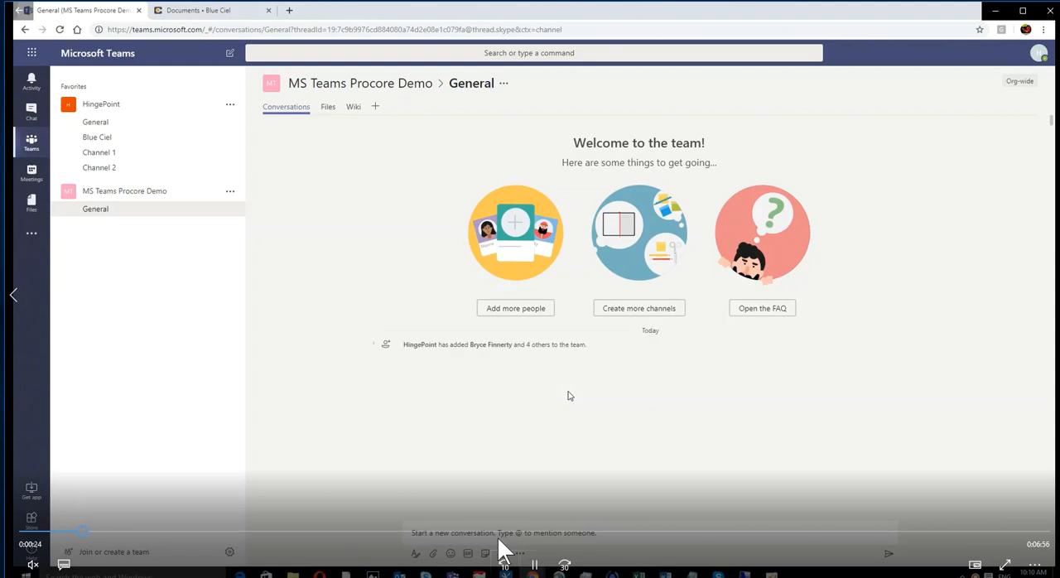
pyautogui.moveTo(115, 199)
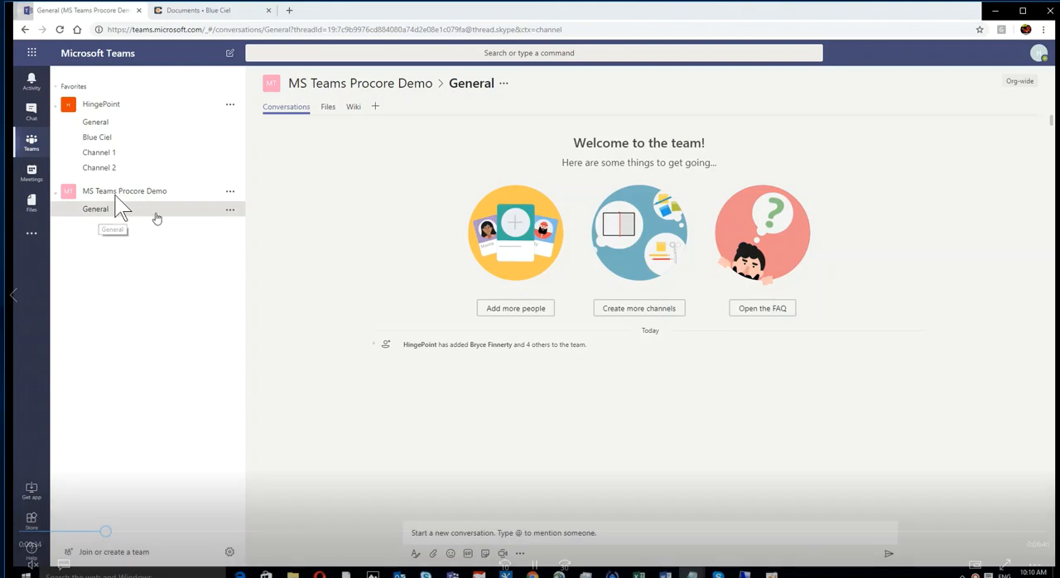
# Step: Add a channel named 'Blue Ciel' to the MS Teams Procore Demo team
pyautogui.click(231, 192)
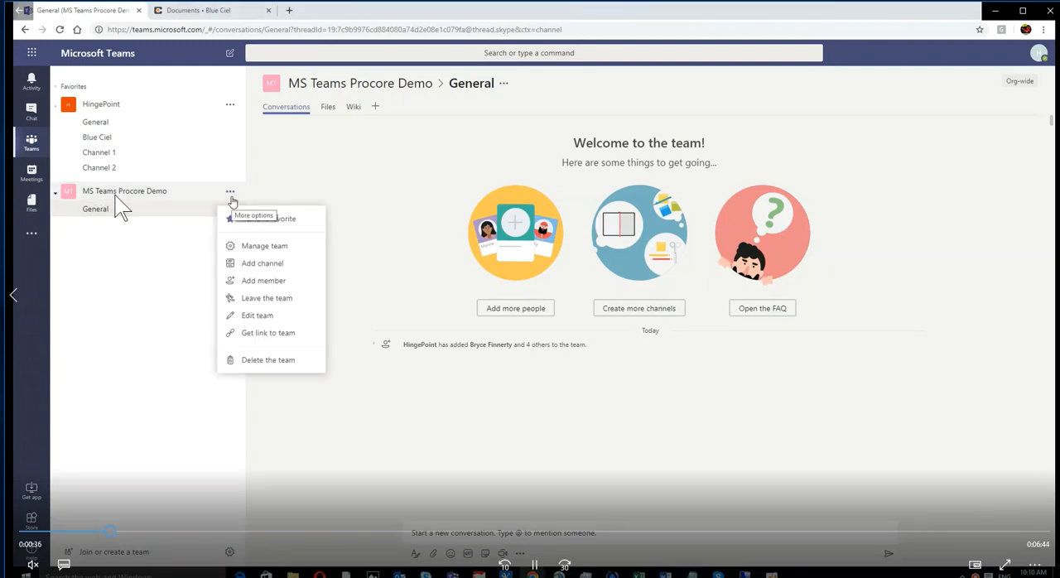
pyautogui.click(263, 263)
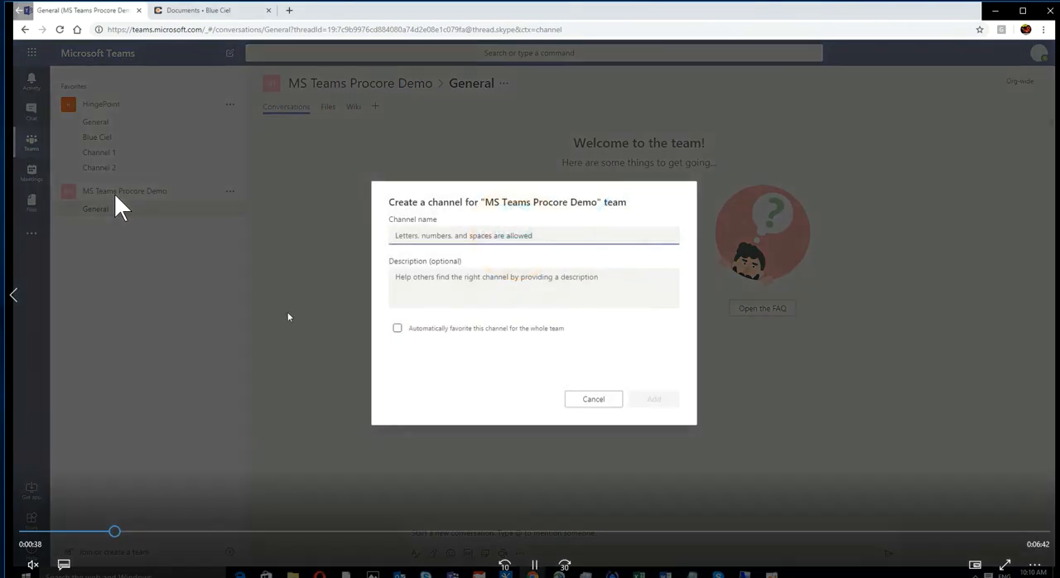
pyautogui.write('Blue Ciel')
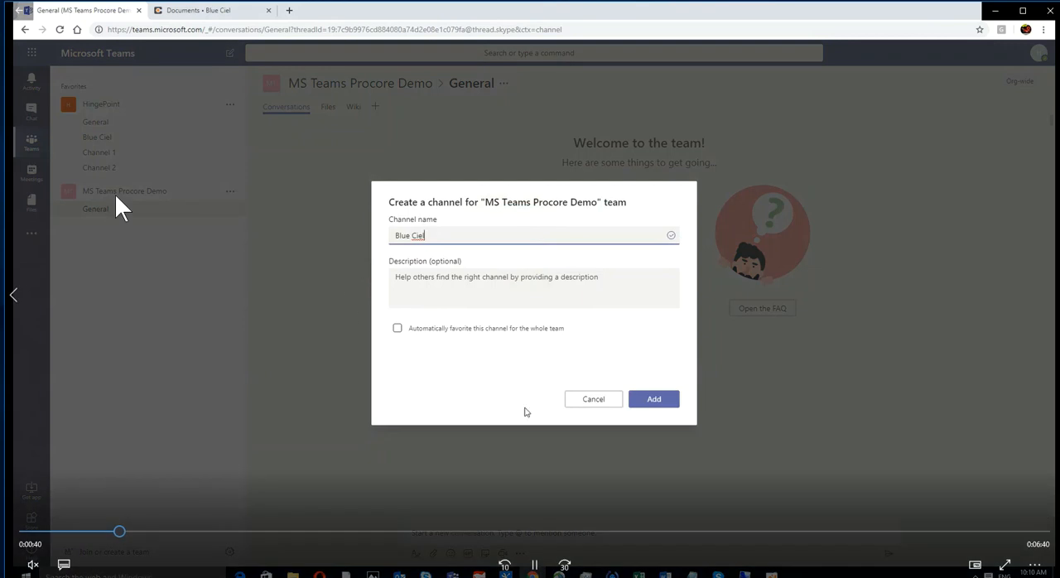
pyautogui.click(654, 398)
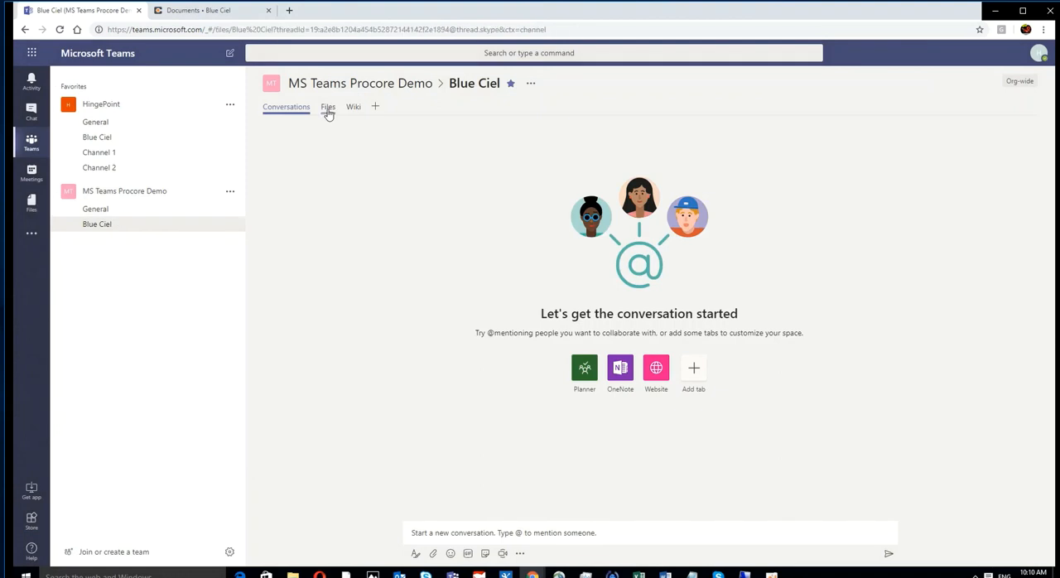
# Step: View the Blue Ciel channel's files and open them in SharePoint
pyautogui.click(327, 106)
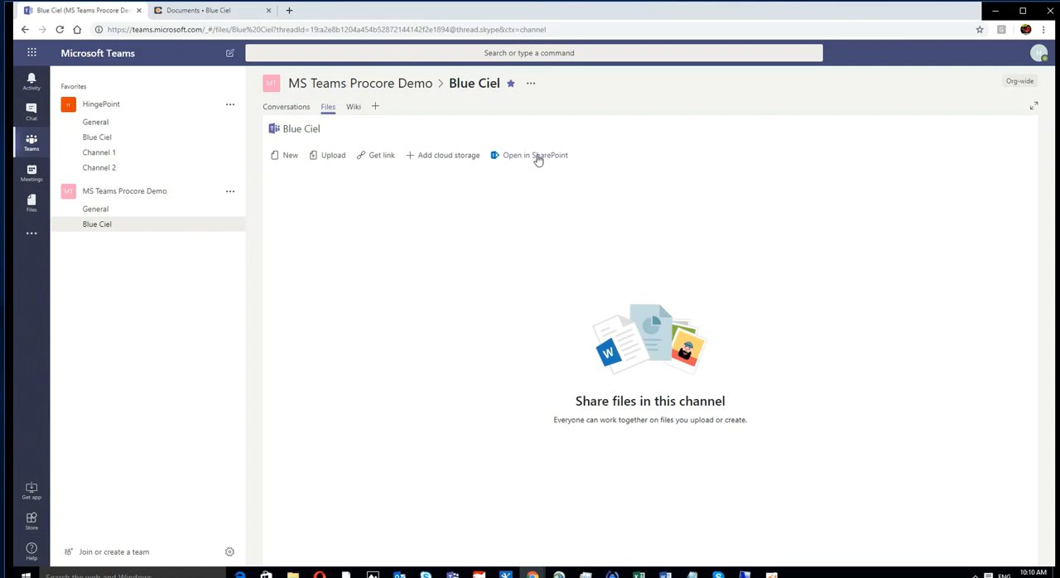
pyautogui.click(530, 155)
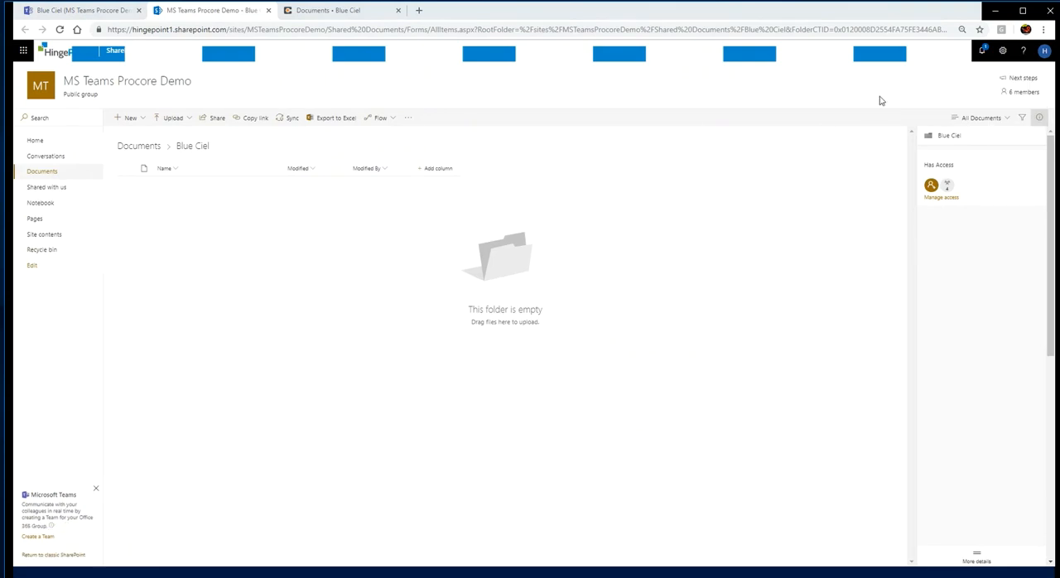
# Step: Add and trust the HingePoint Document Synch app from Site contents, then launch it
pyautogui.click(1003, 50)
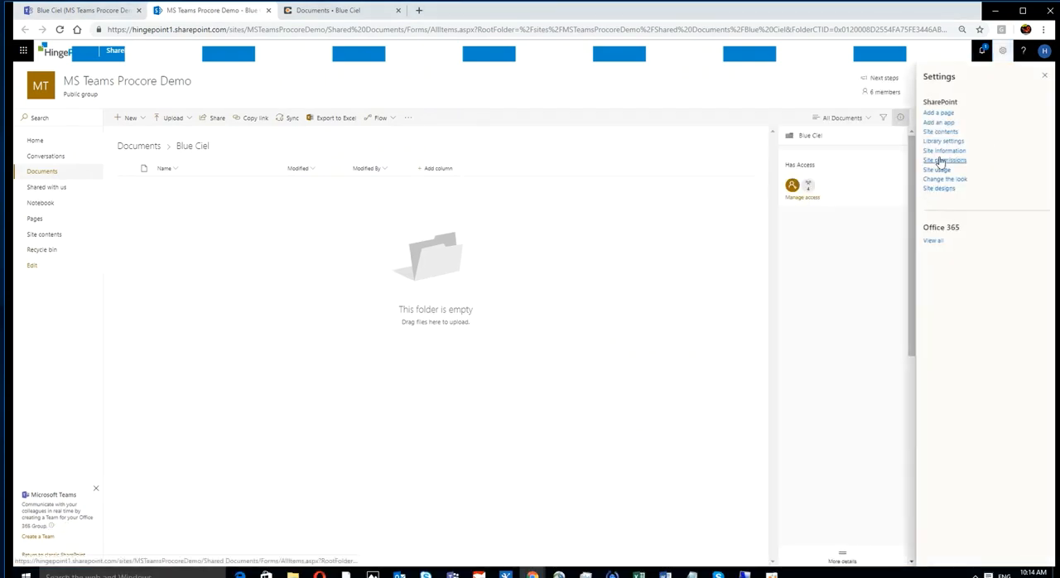
pyautogui.click(945, 160)
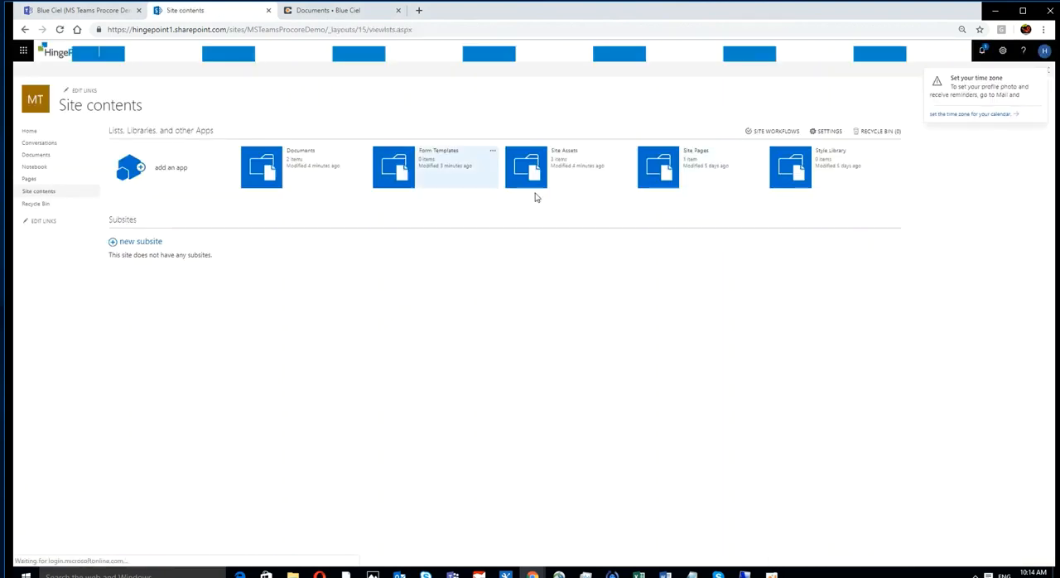
pyautogui.moveTo(170, 167)
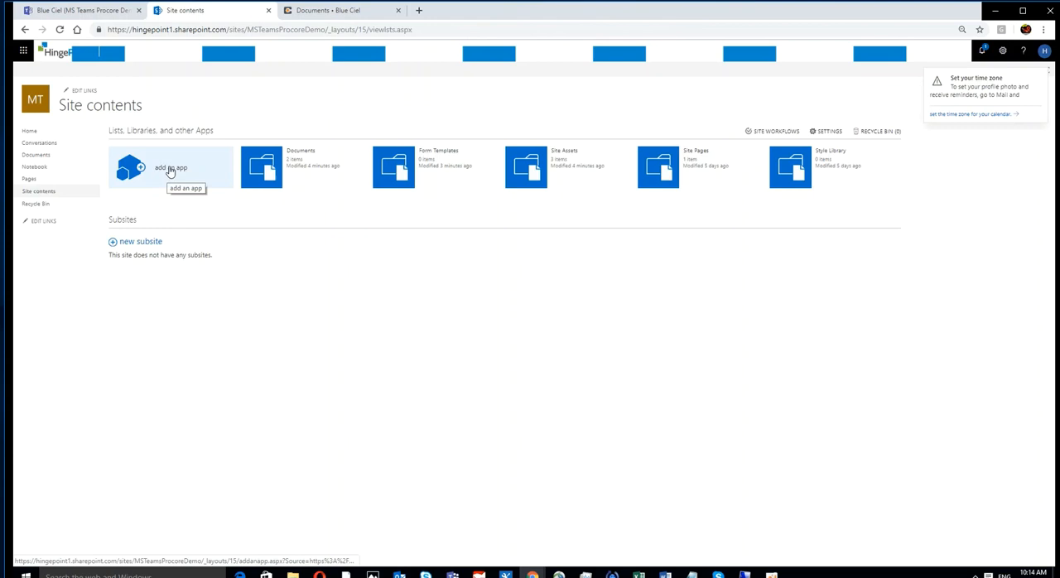
pyautogui.click(170, 168)
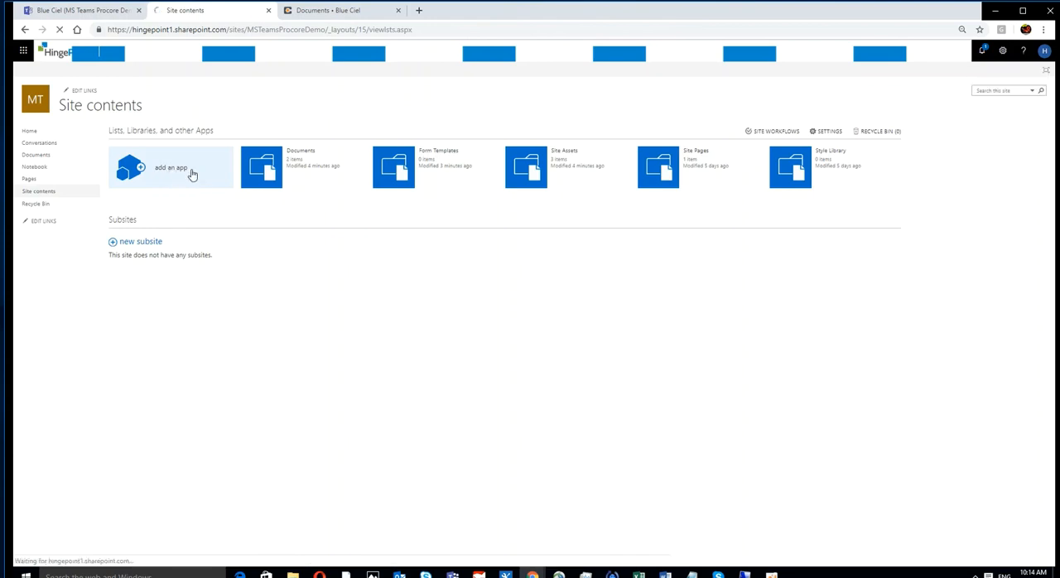
pyautogui.click(170, 167)
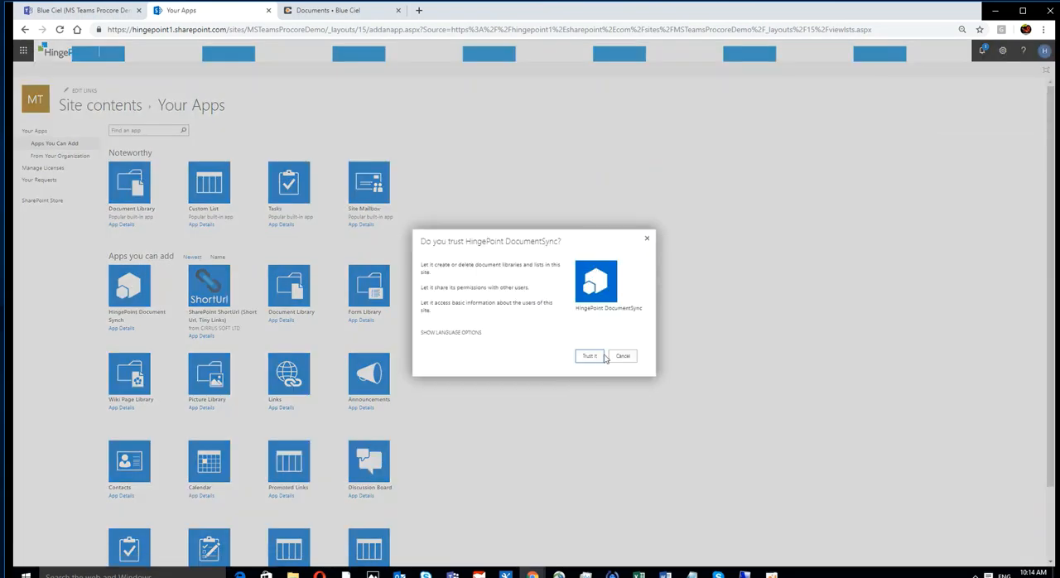
pyautogui.click(590, 355)
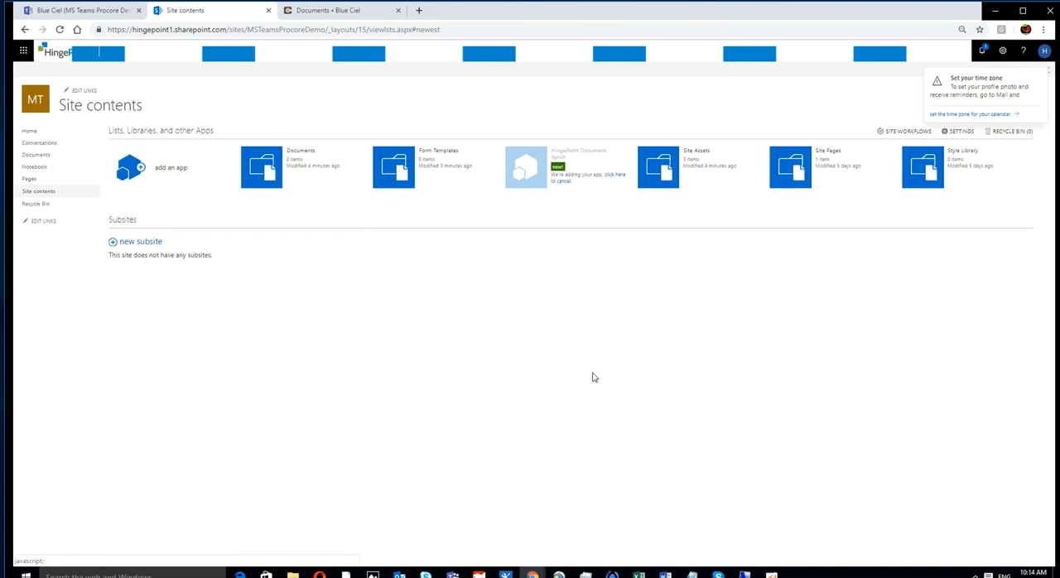
pyautogui.click(1045, 70)
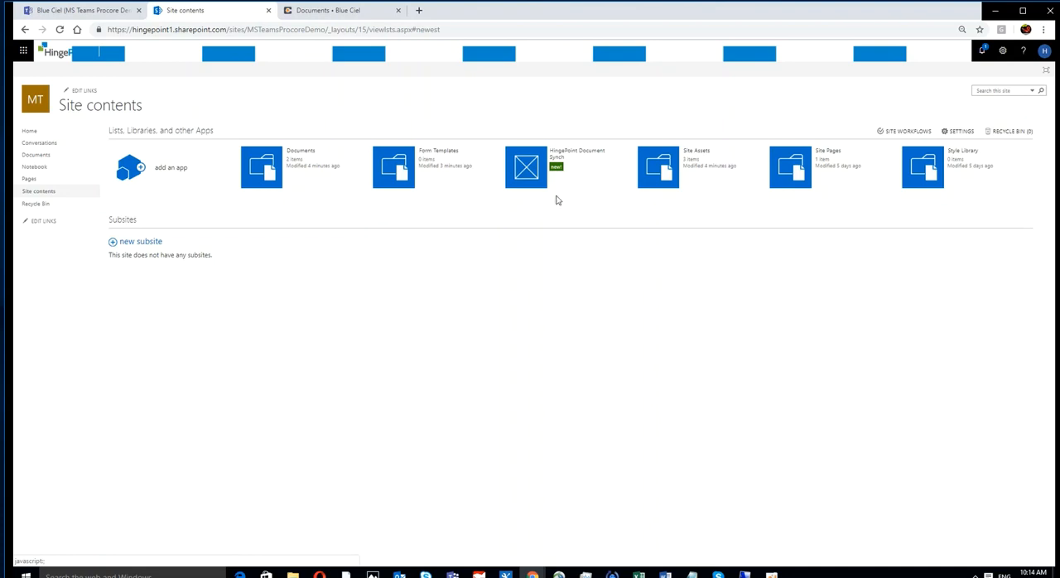
pyautogui.click(527, 166)
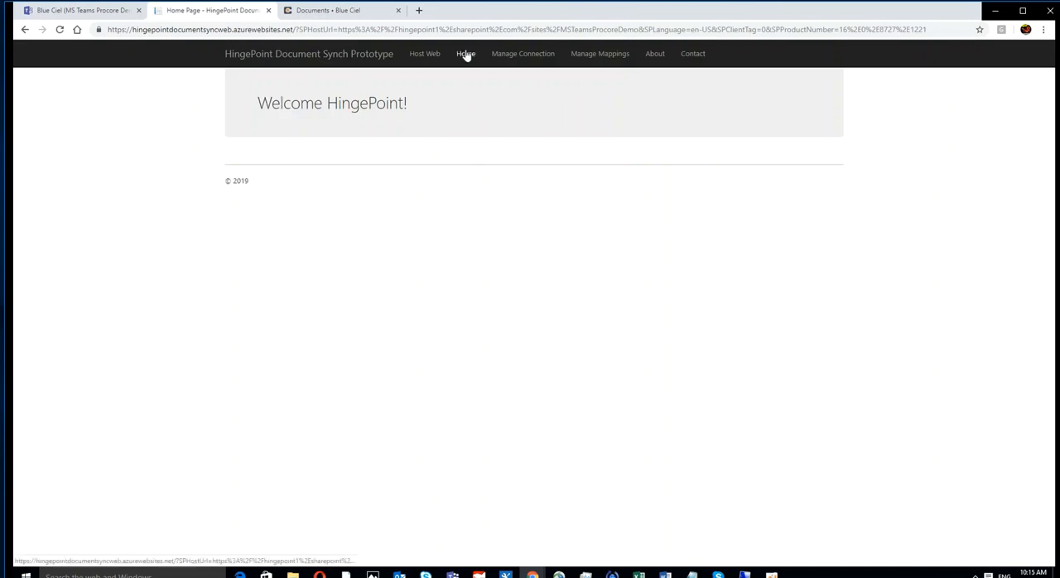
# Step: Go to the app's Manage Connection page and start a new connection
pyautogui.click(523, 53)
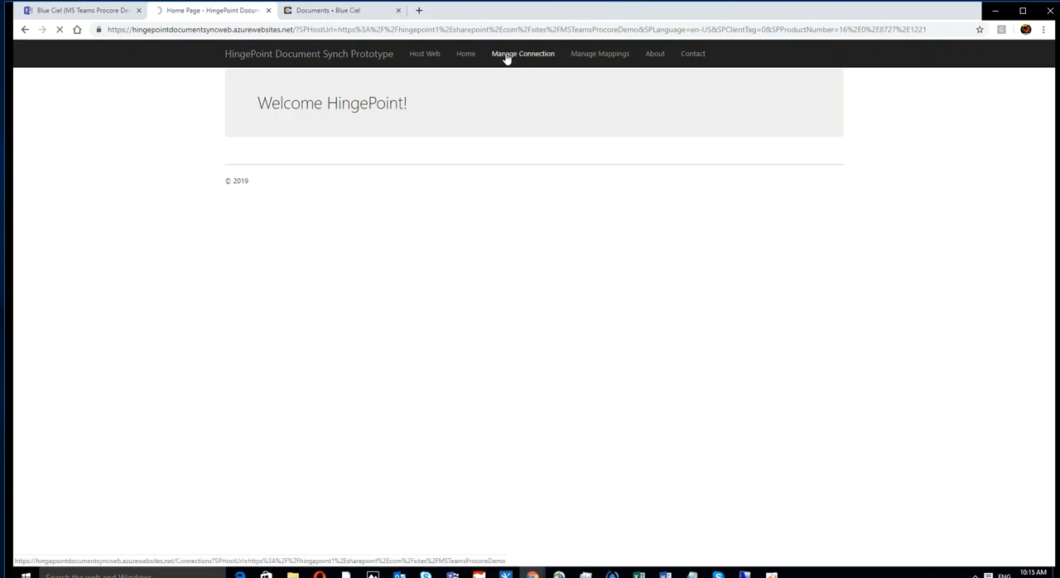
pyautogui.click(523, 53)
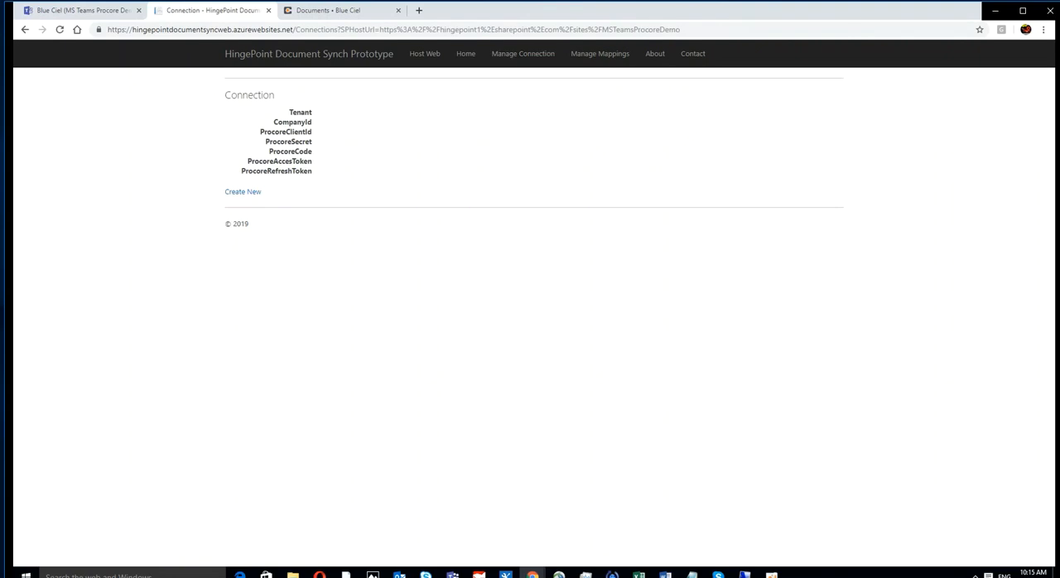
pyautogui.click(243, 191)
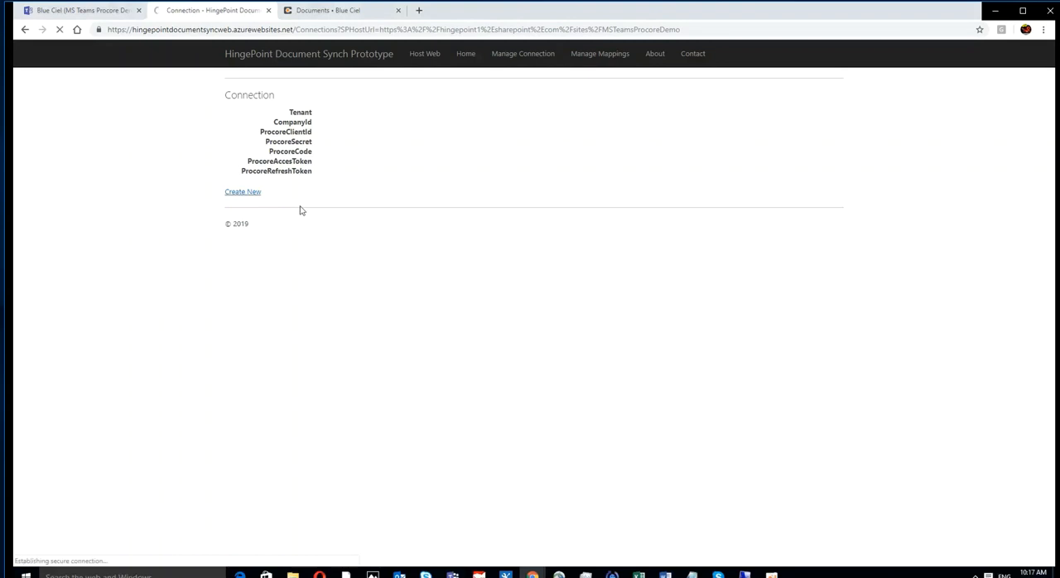
pyautogui.click(243, 191)
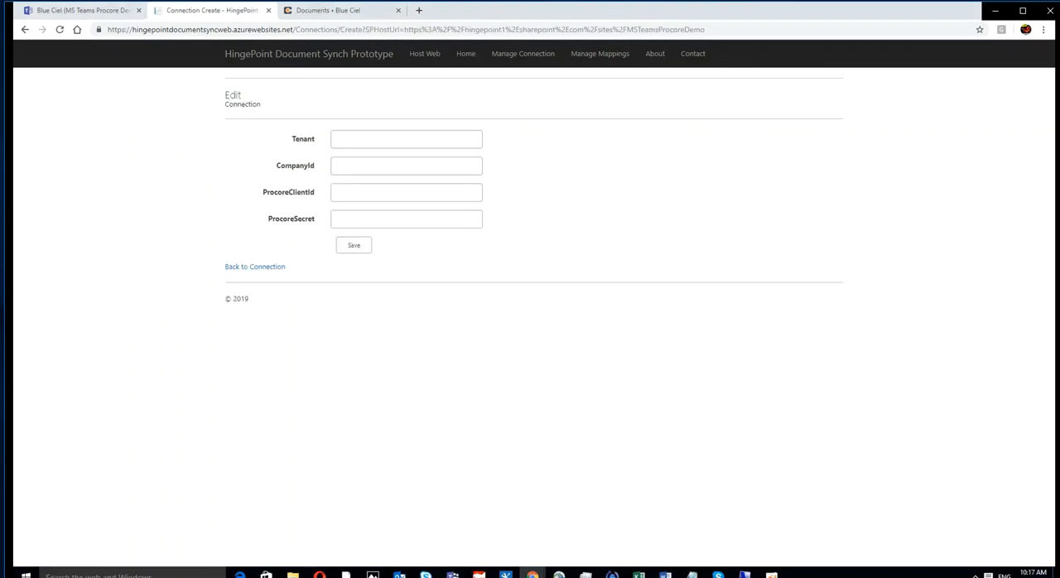
pyautogui.moveTo(83, 9)
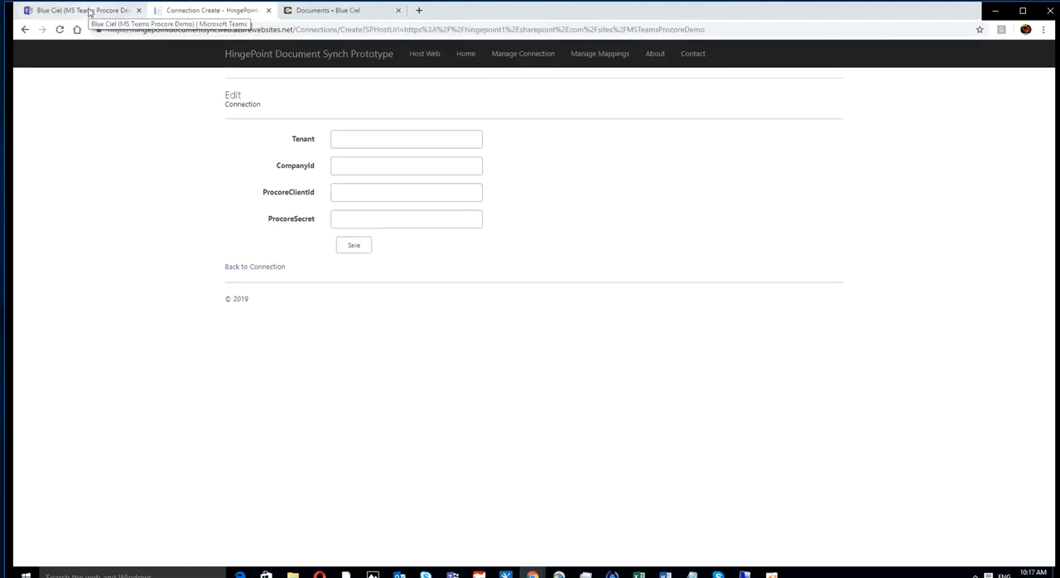
# Step: Set the connection's Tenant to the MS Teams Procore Demo SharePoint site URL, then switch to Procore
pyautogui.click(78, 10)
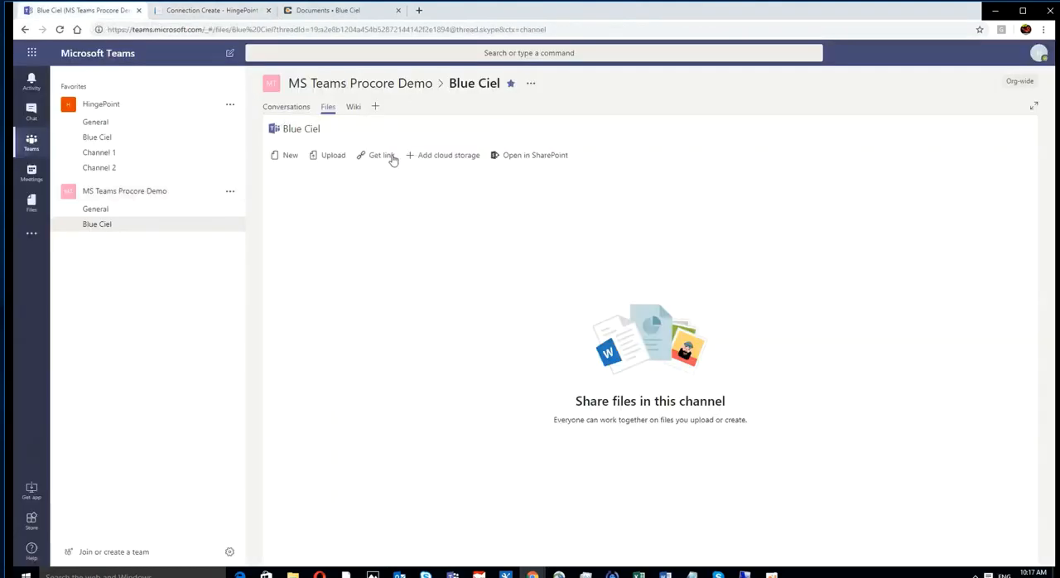
pyautogui.click(530, 155)
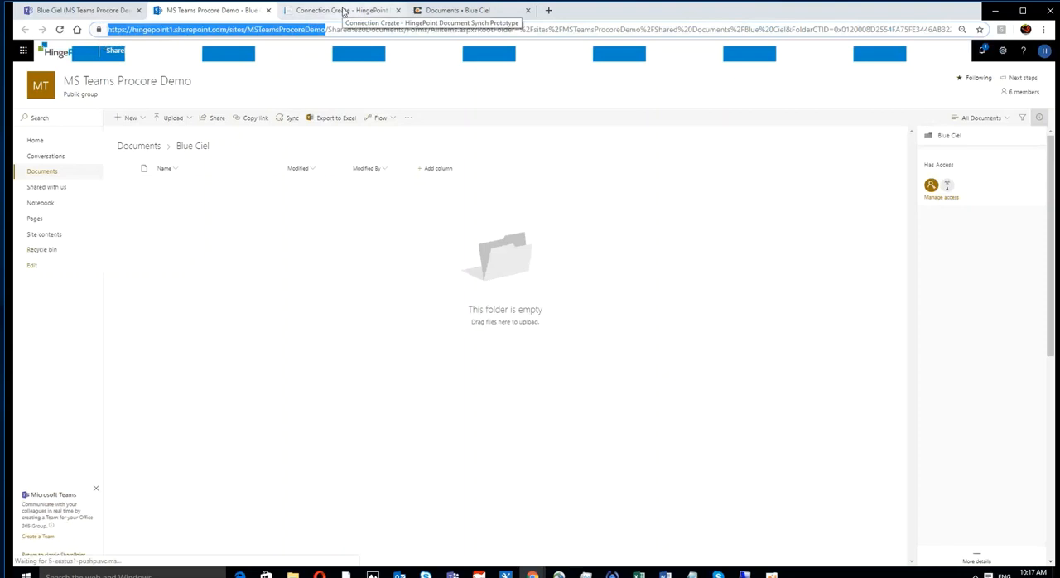
pyautogui.click(341, 10)
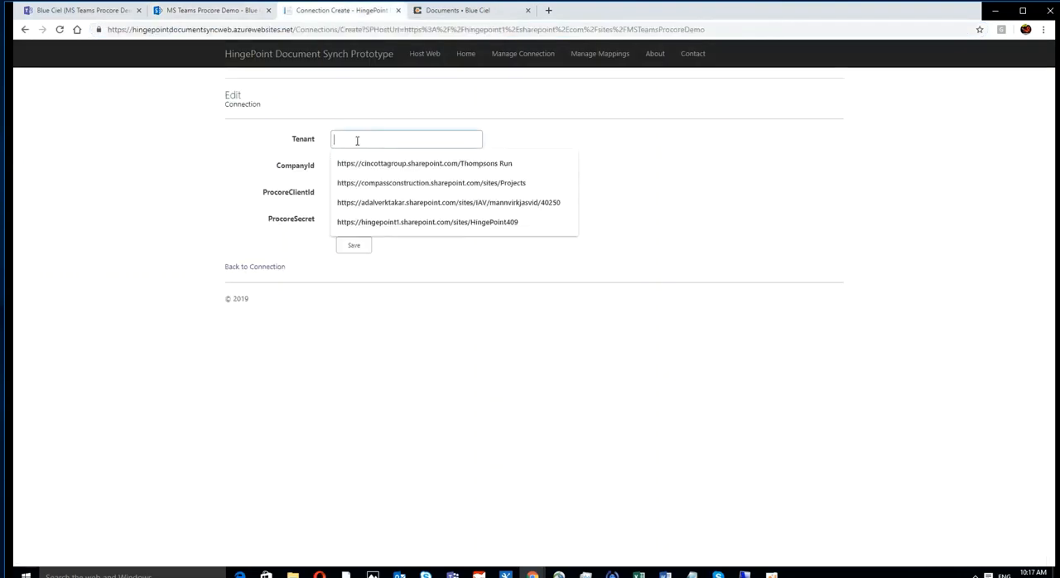
pyautogui.click(427, 222)
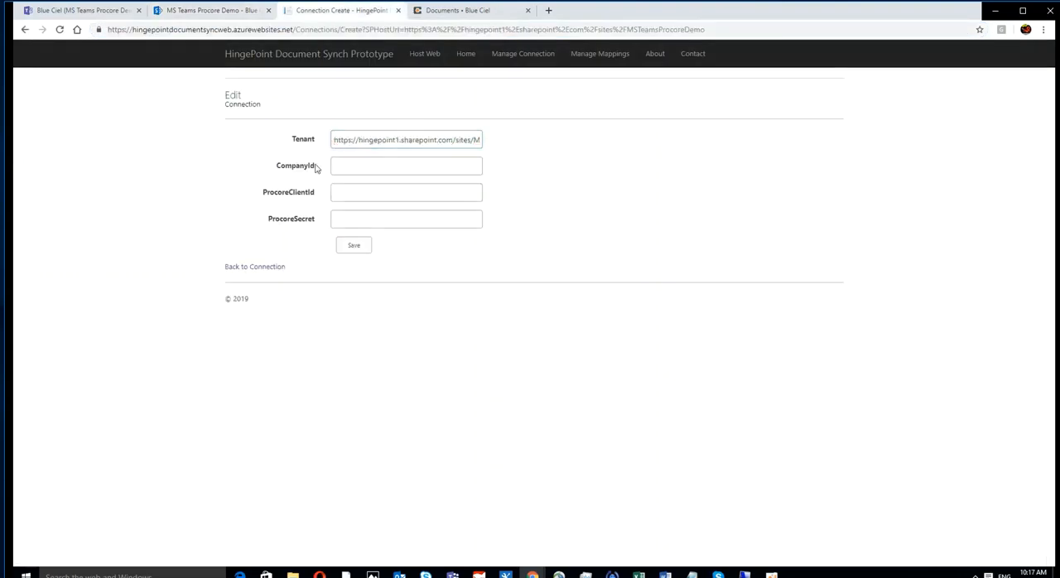
pyautogui.click(472, 10)
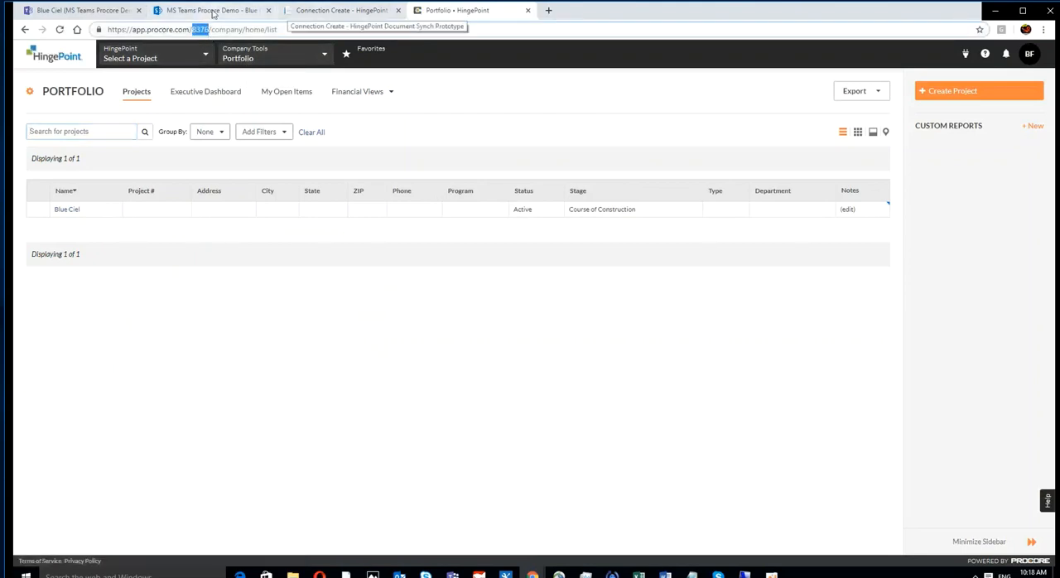
# Step: Enter company id 8376 plus the Procore client id and secret in the connection form
pyautogui.click(340, 10)
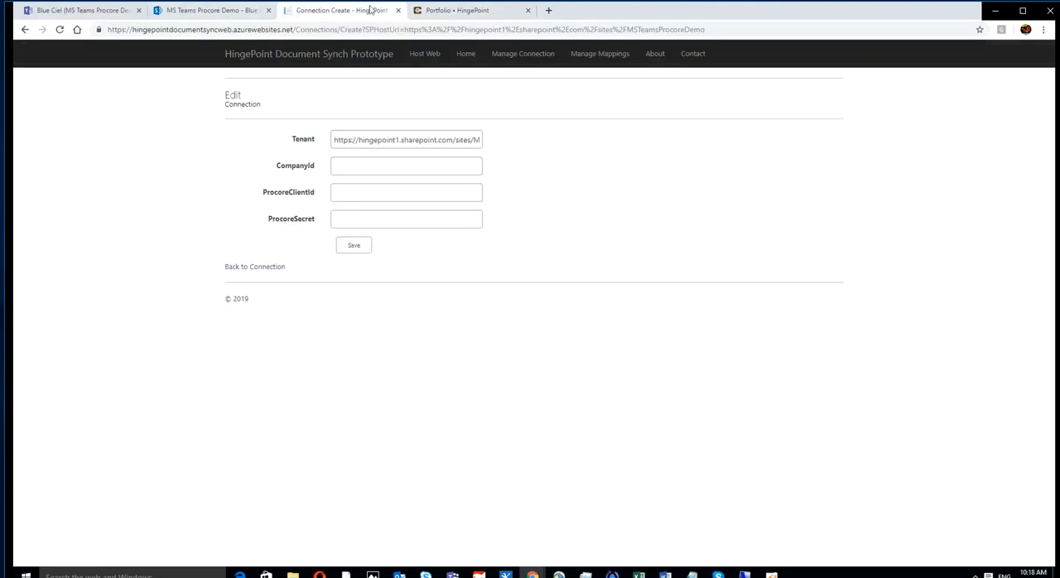
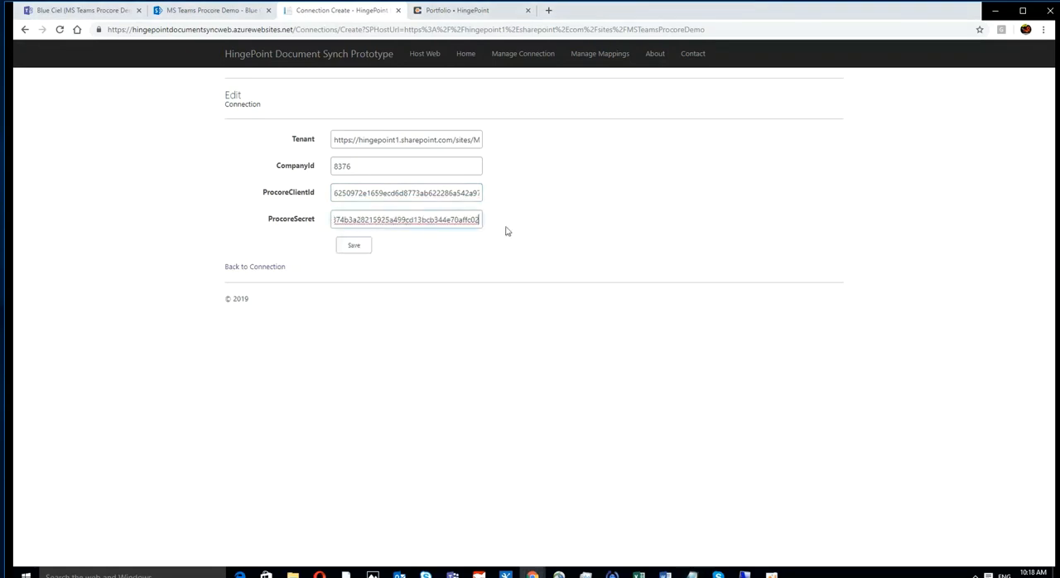
# Step: Save the connection and start authorizing it in Procore
pyautogui.click(353, 245)
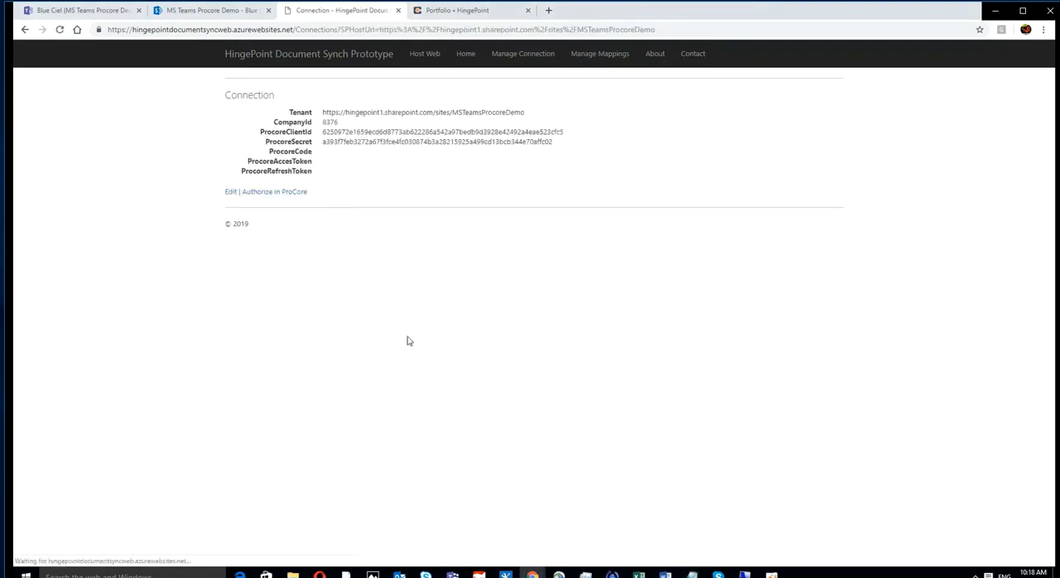
pyautogui.click(274, 192)
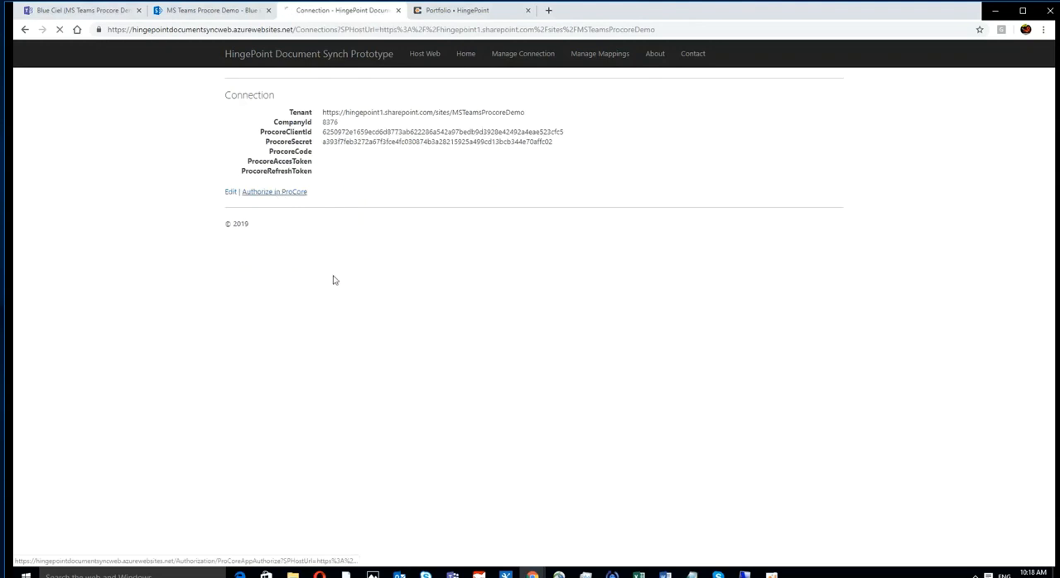
pyautogui.click(275, 192)
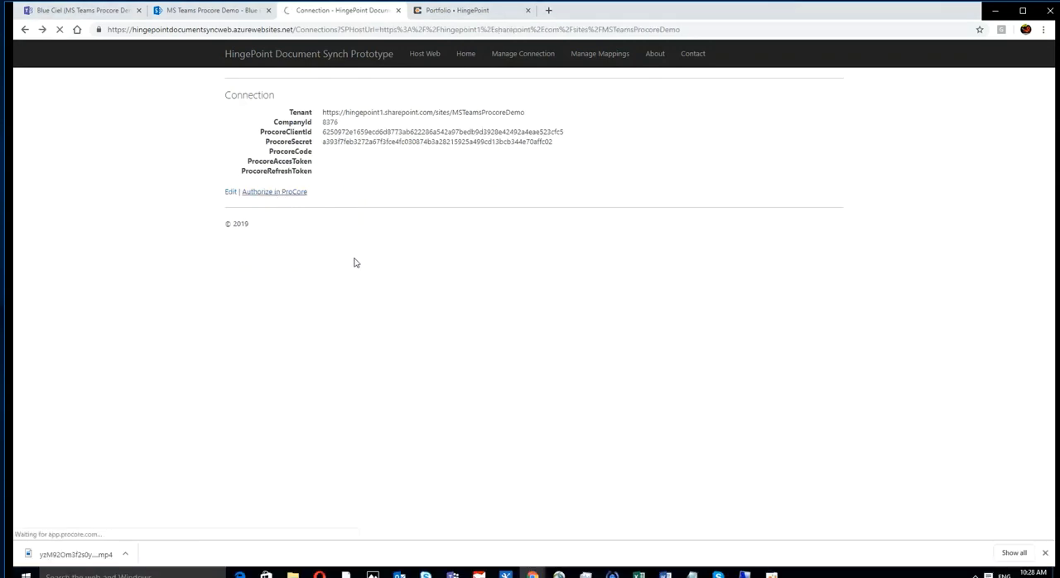
pyautogui.click(274, 191)
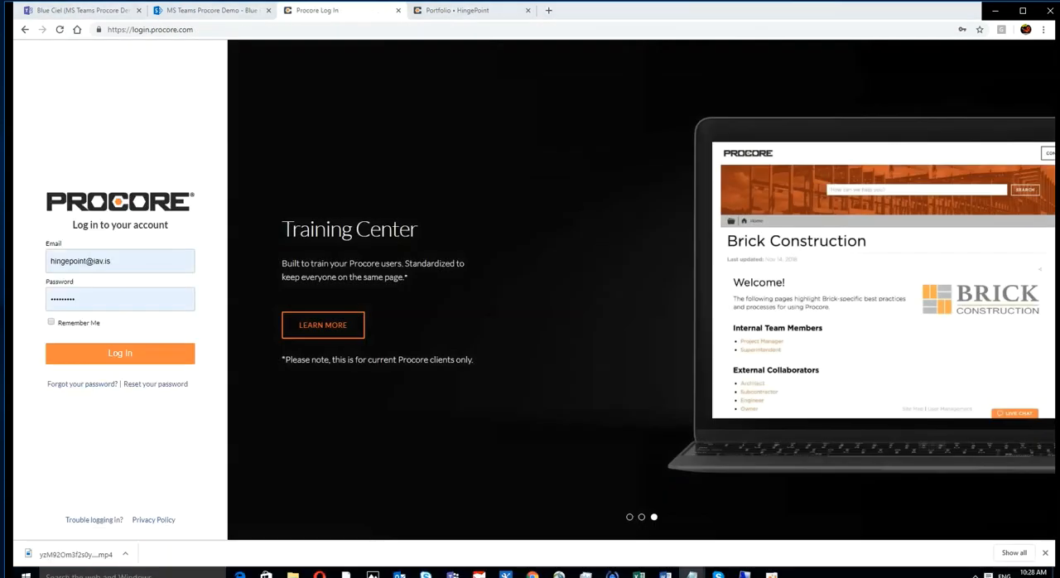
pyautogui.click(121, 261)
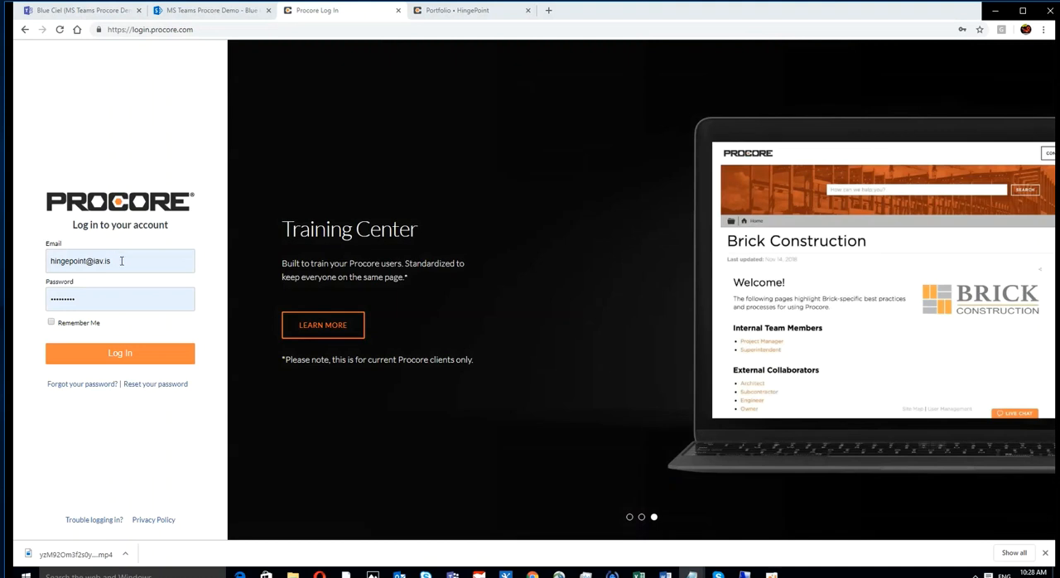
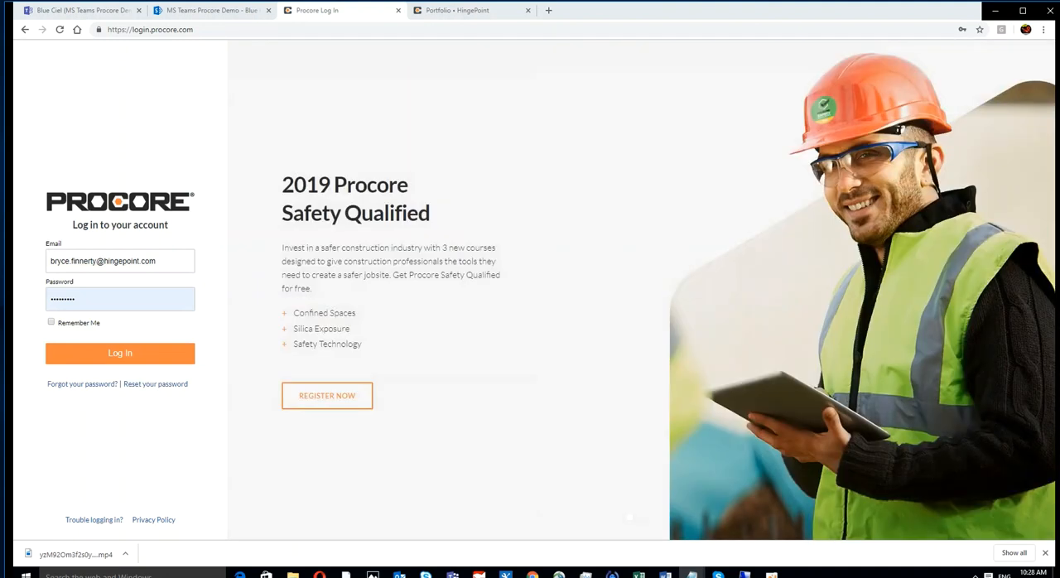
pyautogui.click(120, 299)
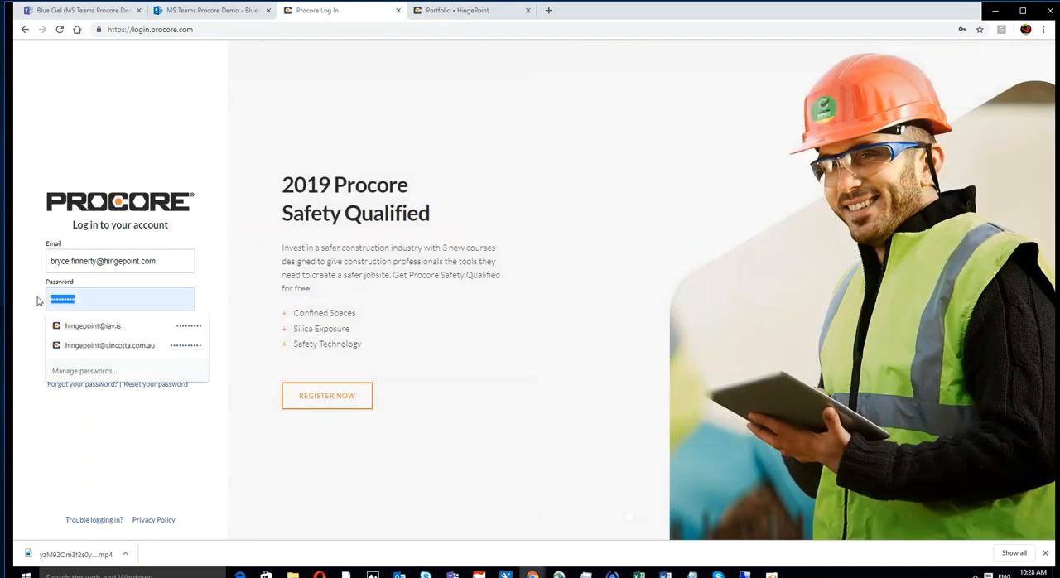
pyautogui.click(120, 353)
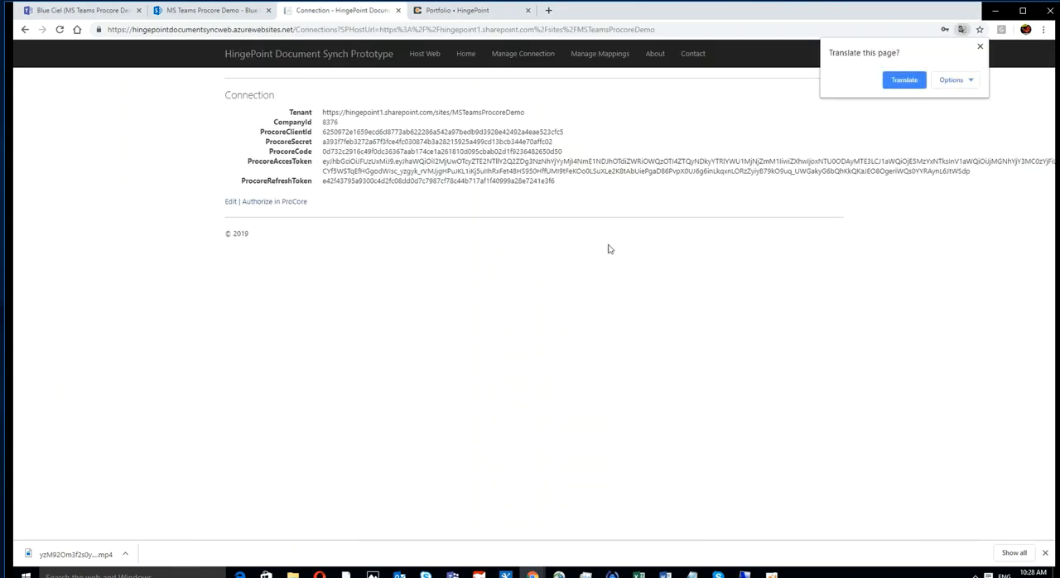
pyautogui.click(980, 46)
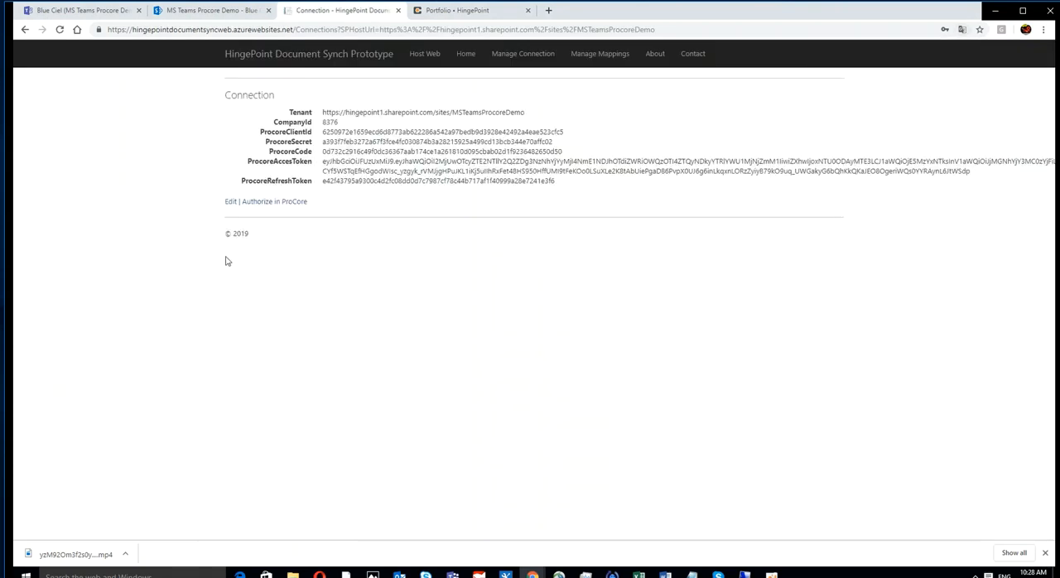
pyautogui.moveTo(669, 308)
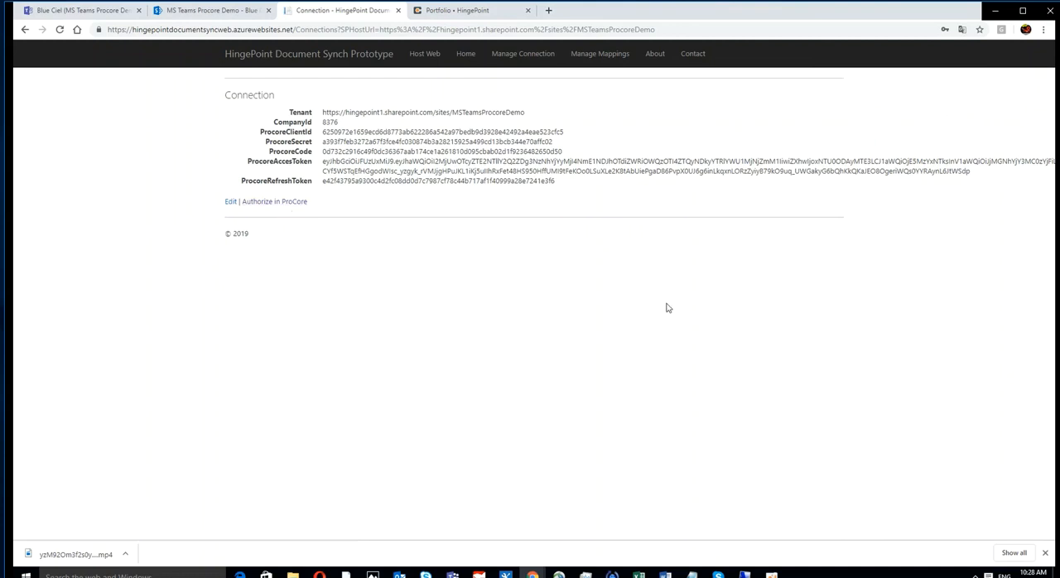
pyautogui.moveTo(307, 154)
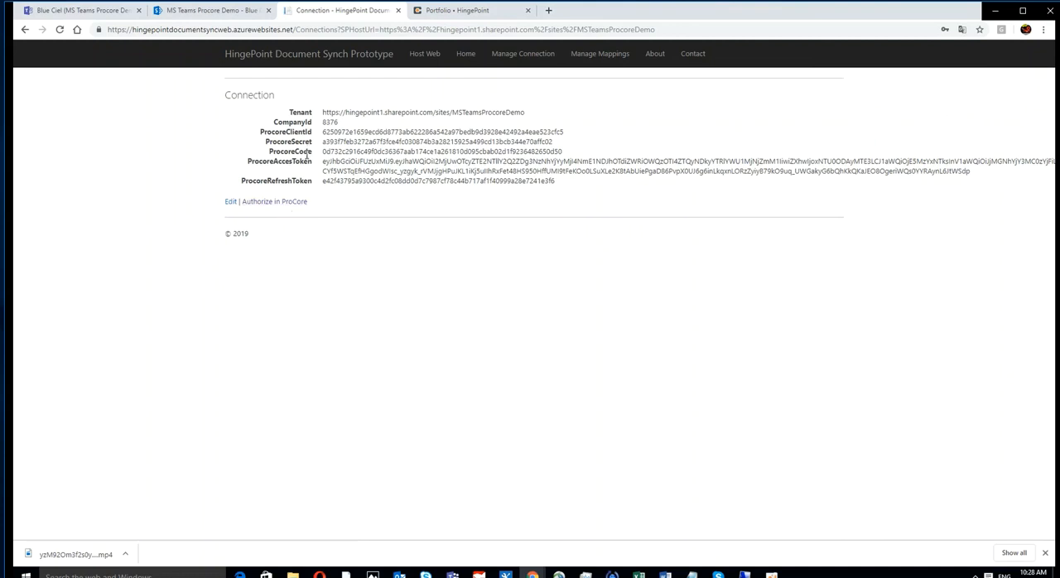
pyautogui.moveTo(600, 53)
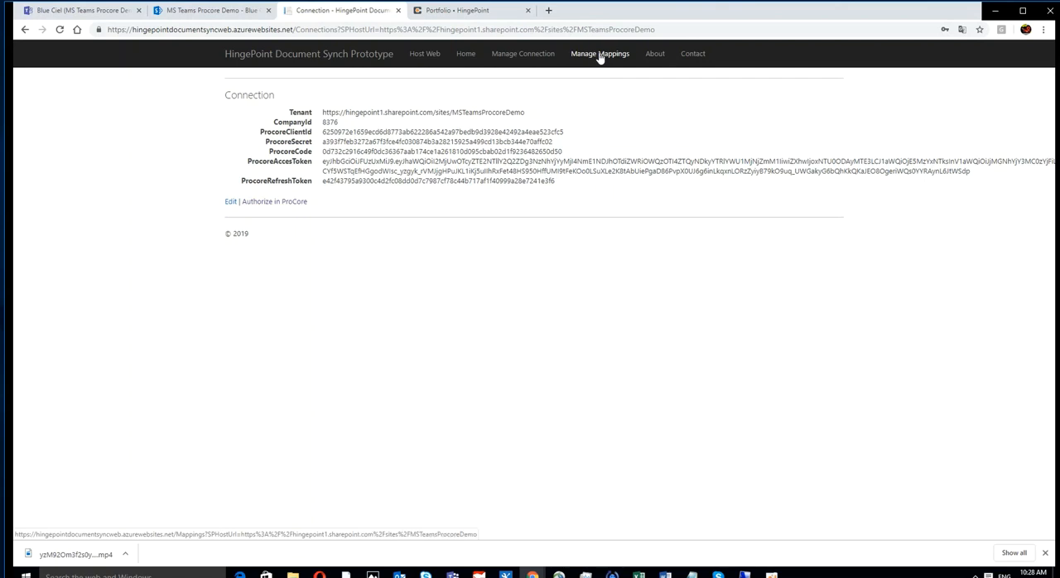
# Step: Start a new mapping with 'Documents' as its list and bring up the Procore portfolio
pyautogui.click(600, 53)
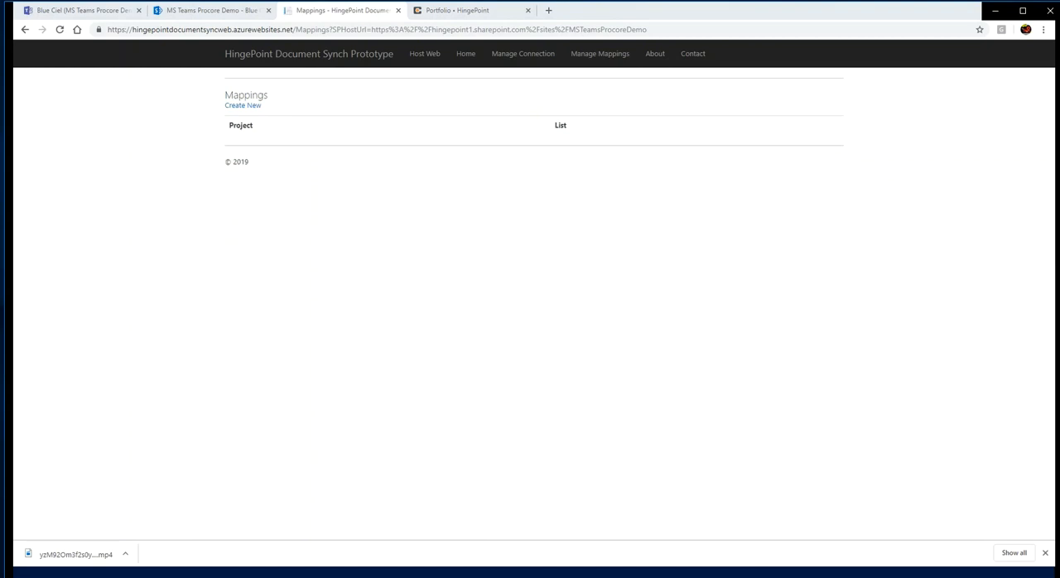
pyautogui.moveTo(622, 257)
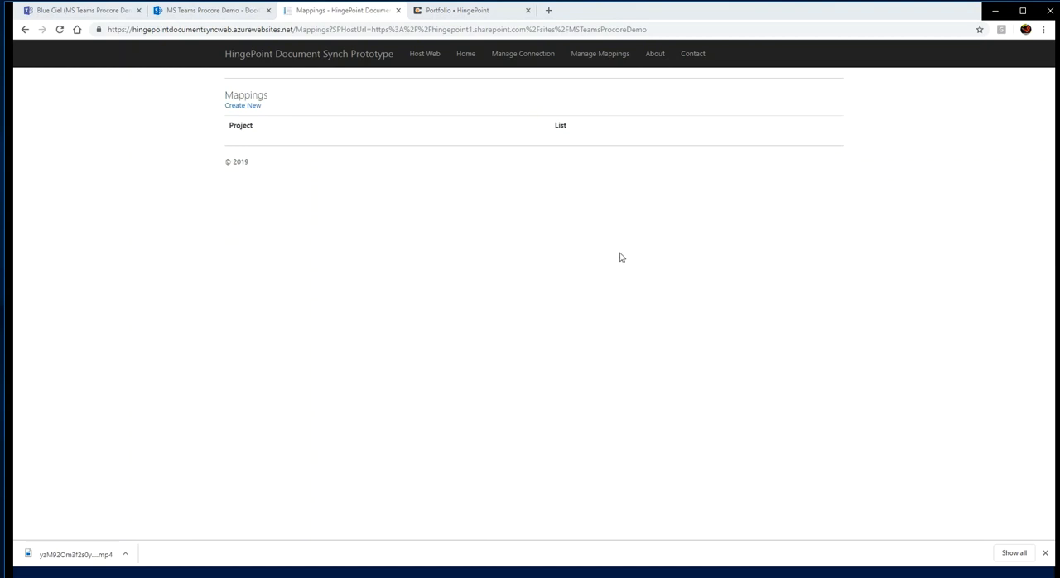
pyautogui.click(243, 105)
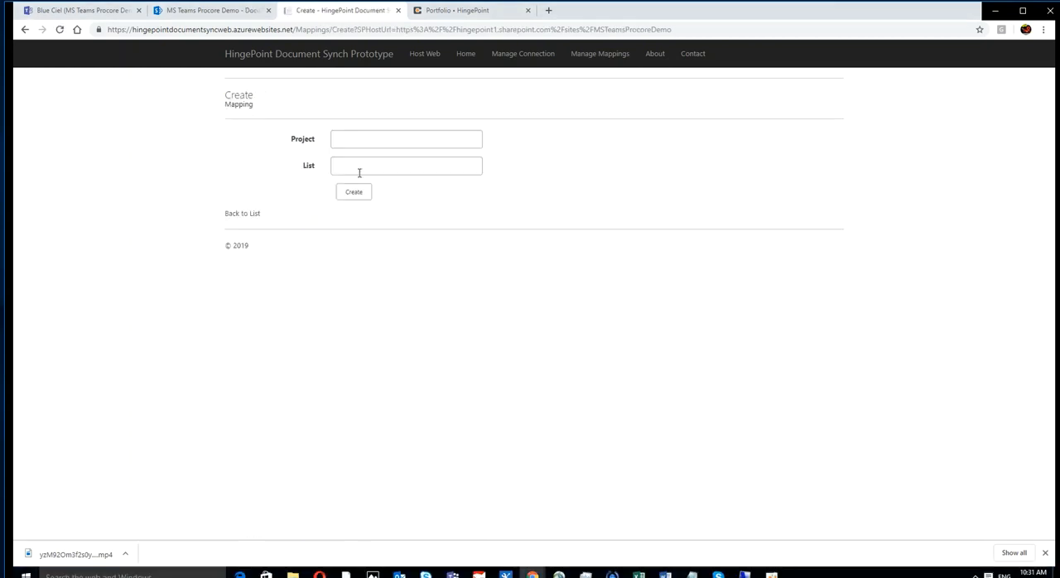
pyautogui.write('Documents')
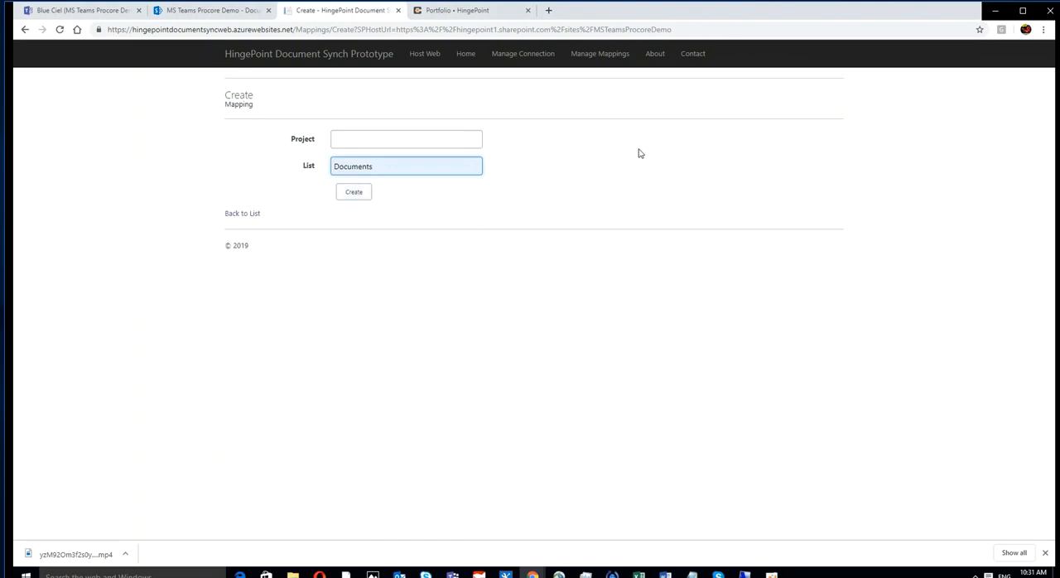
pyautogui.click(470, 10)
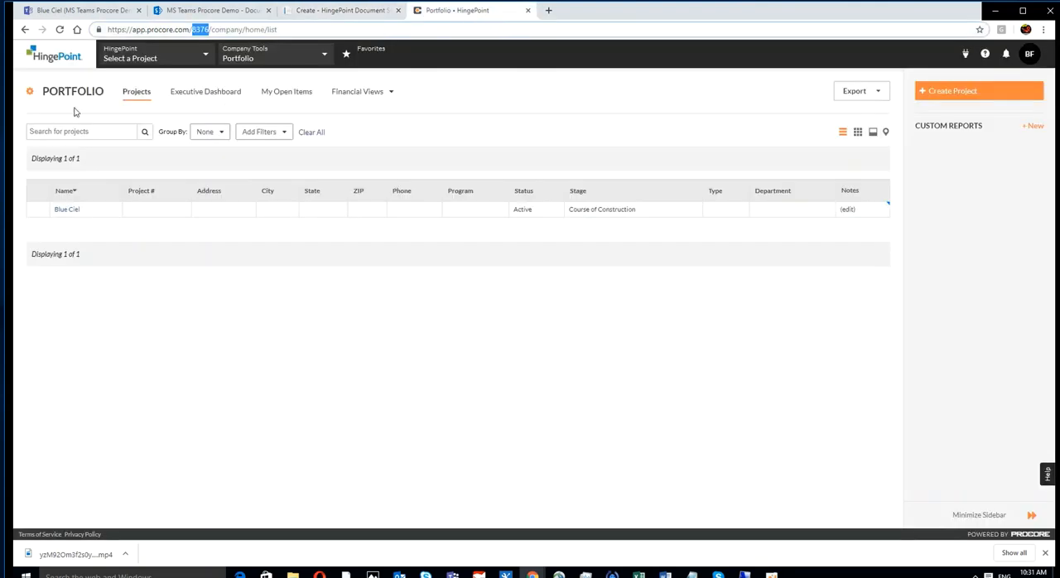
# Step: Open the Blue Ciel project (303477) in Procore and return to the mapping form
pyautogui.click(67, 209)
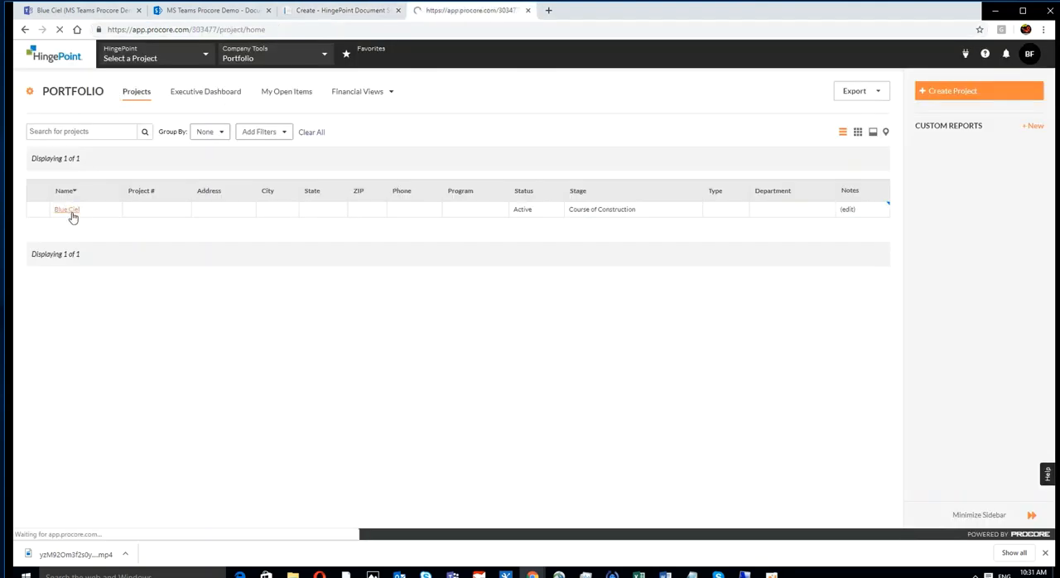
pyautogui.click(66, 210)
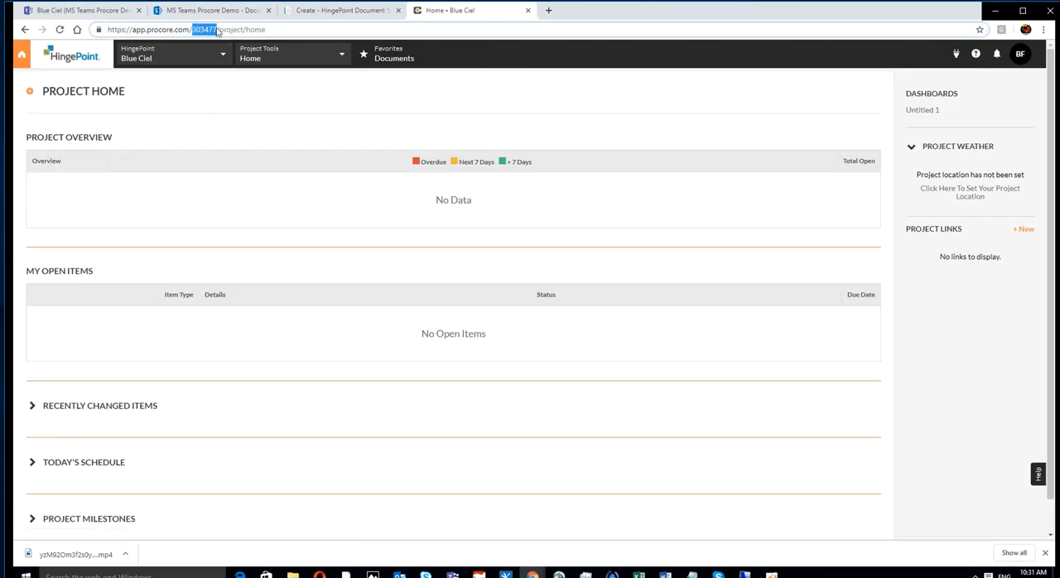
pyautogui.click(340, 10)
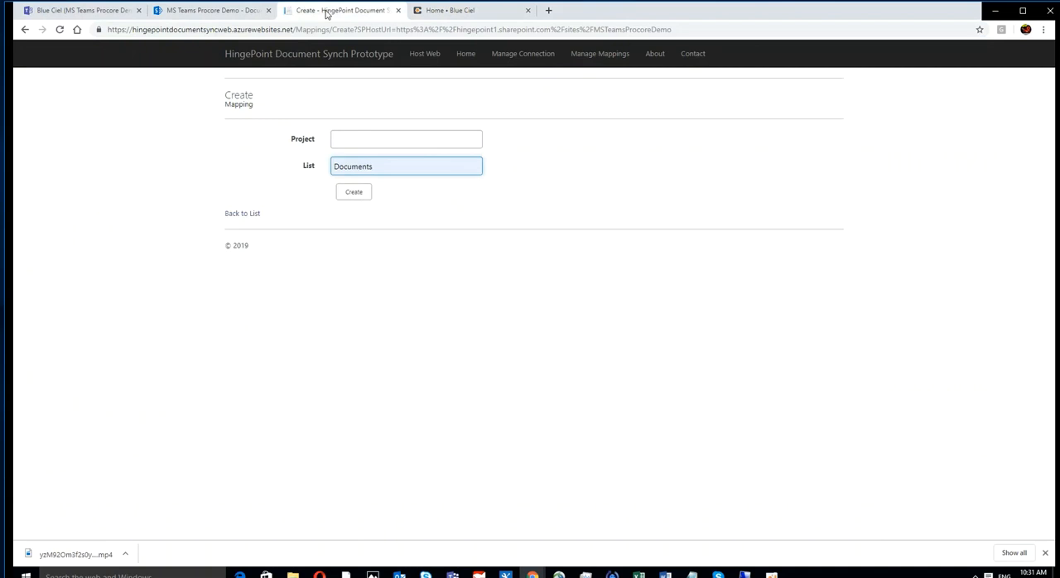
# Step: Map Procore project 303477 to the Documents list, activate its sync and sync with Procore
pyautogui.write('303477')
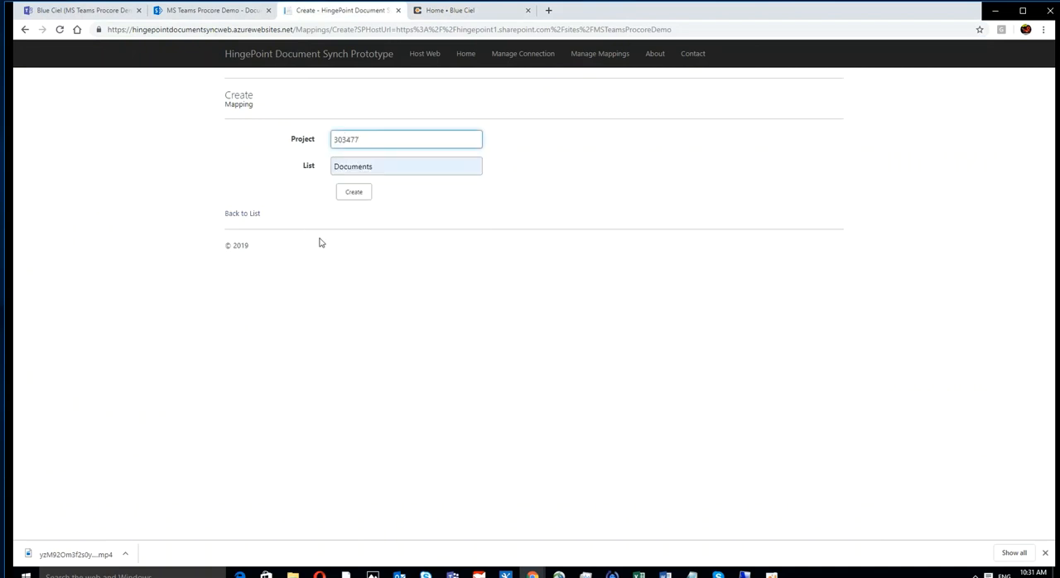
pyautogui.click(353, 192)
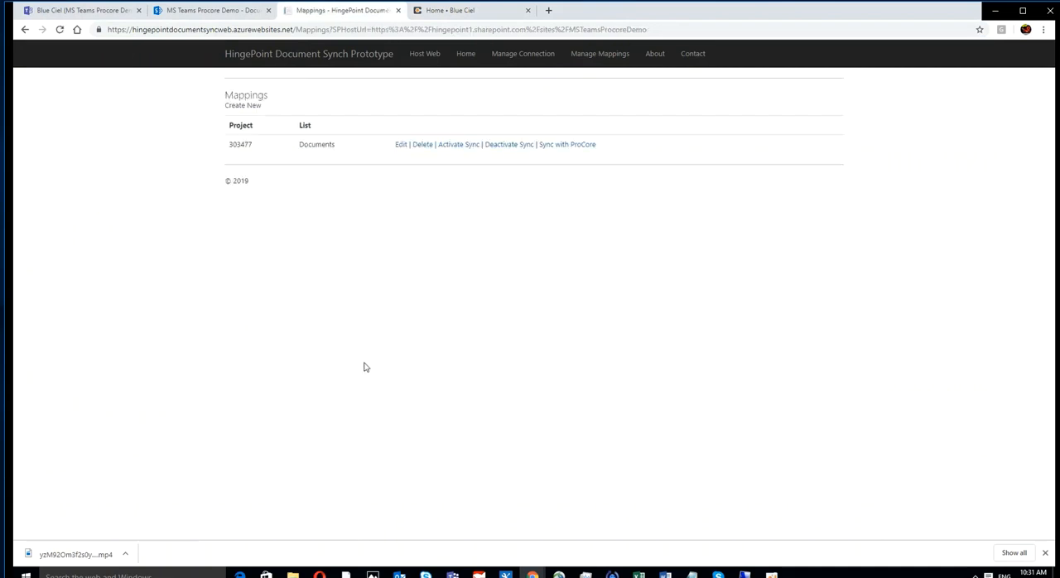
pyautogui.click(458, 144)
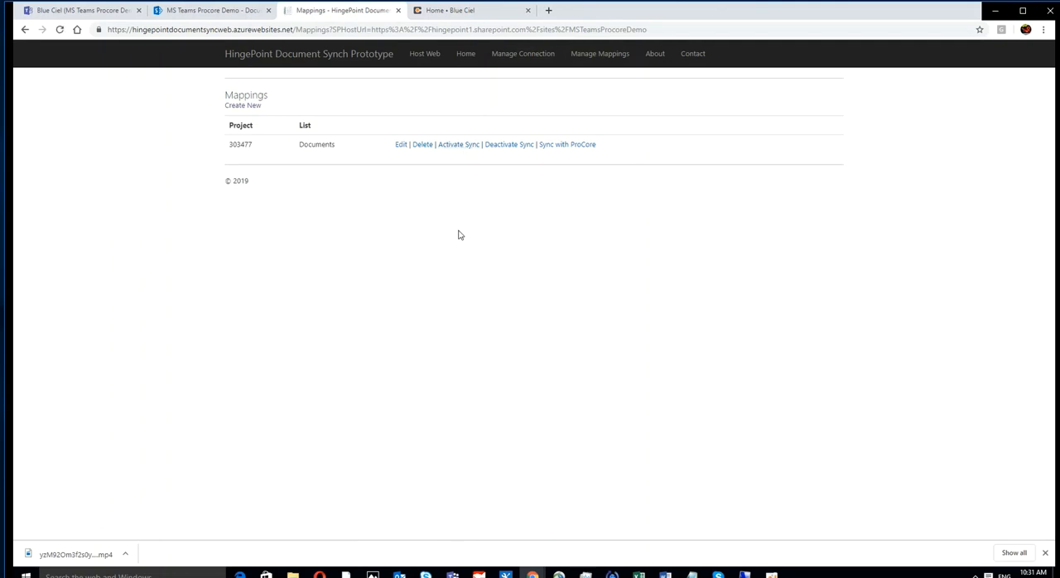
pyautogui.click(508, 145)
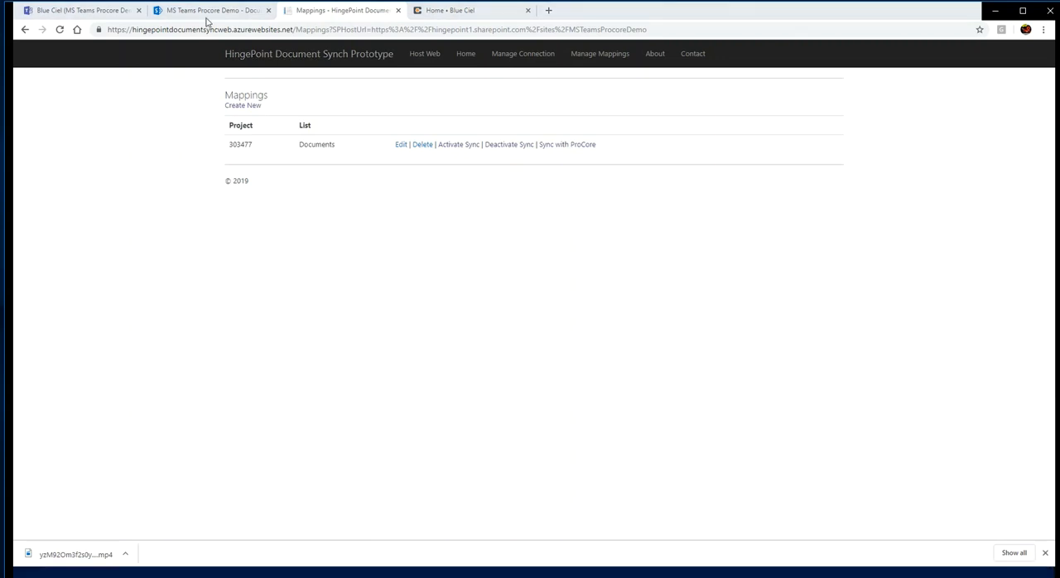
pyautogui.click(212, 9)
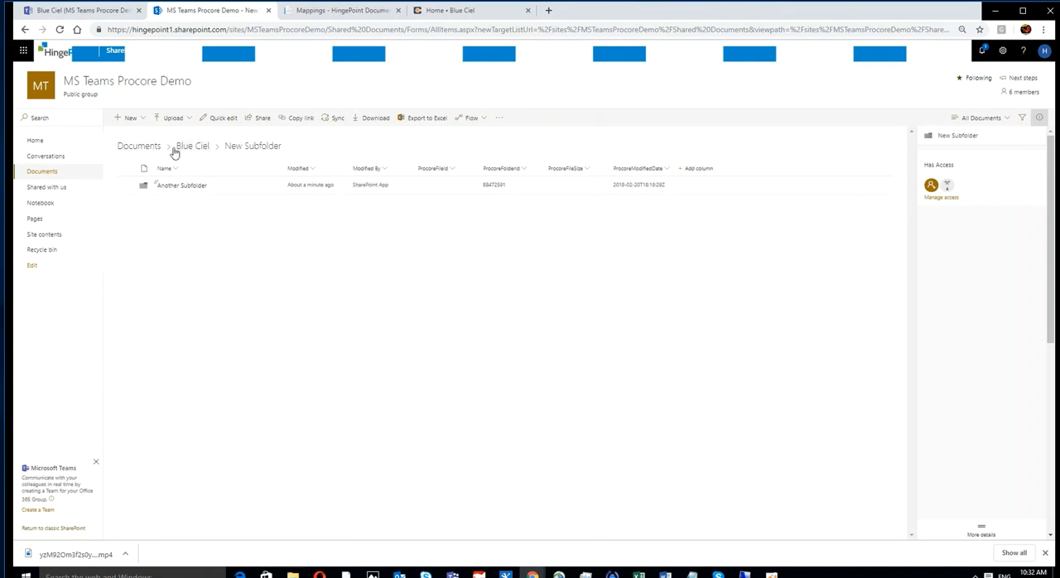
# Step: Compare Procore's Blue Ciel documents against the synced SharePoint library and Teams channel files
pyautogui.click(451, 10)
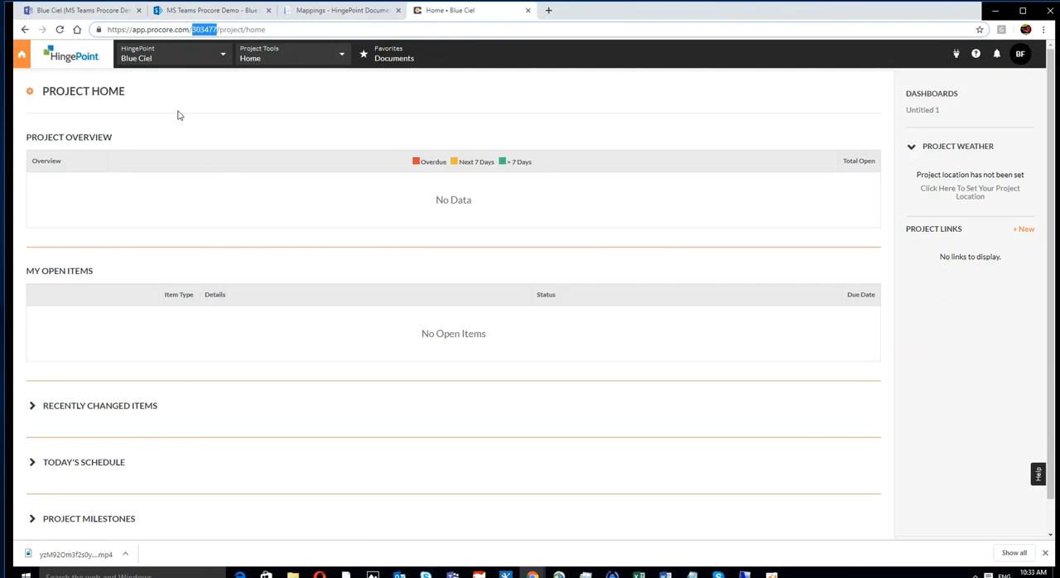
pyautogui.moveTo(149, 58)
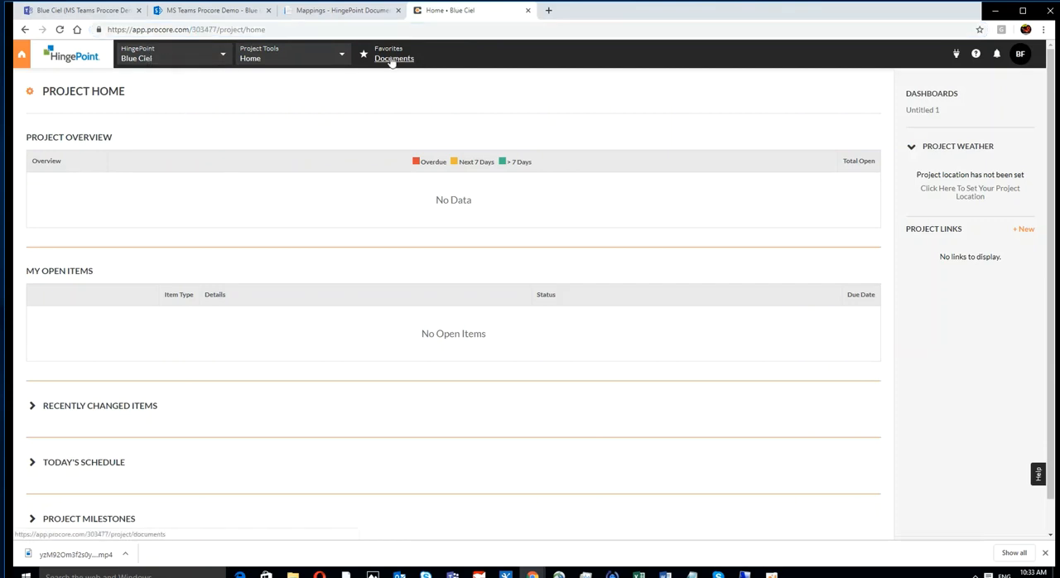
pyautogui.click(394, 58)
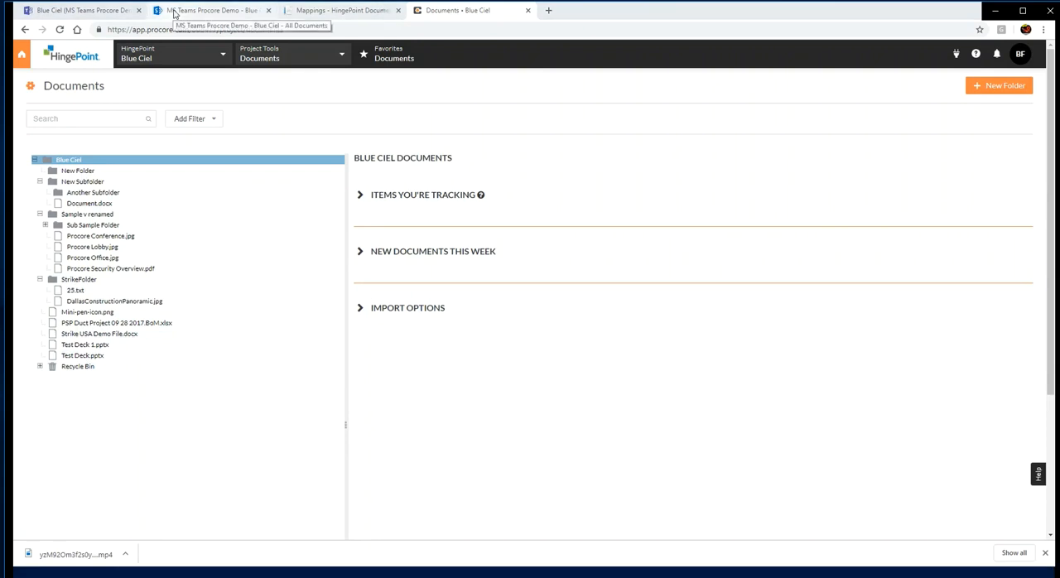
pyautogui.click(211, 10)
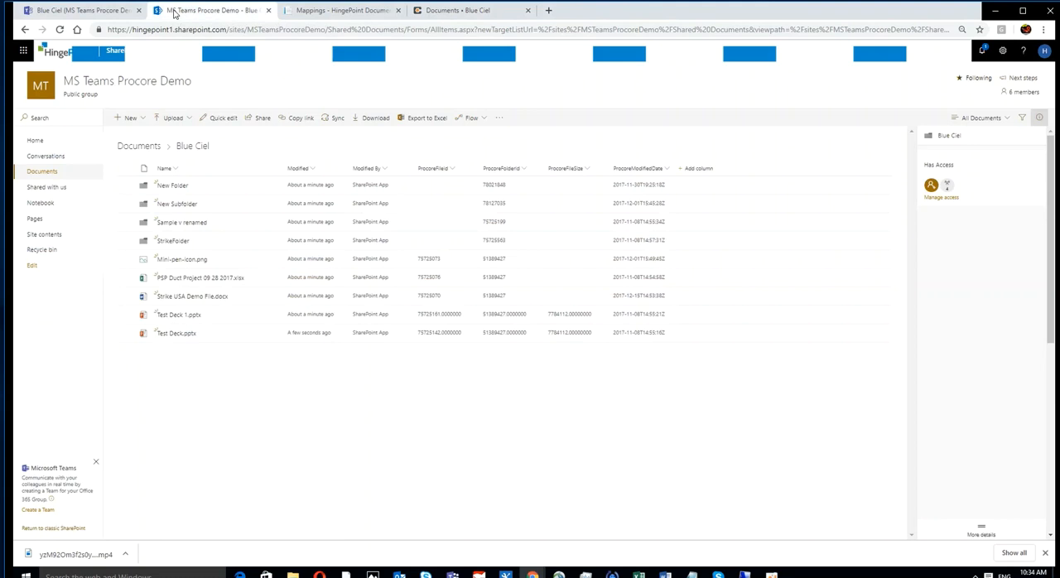
pyautogui.click(211, 10)
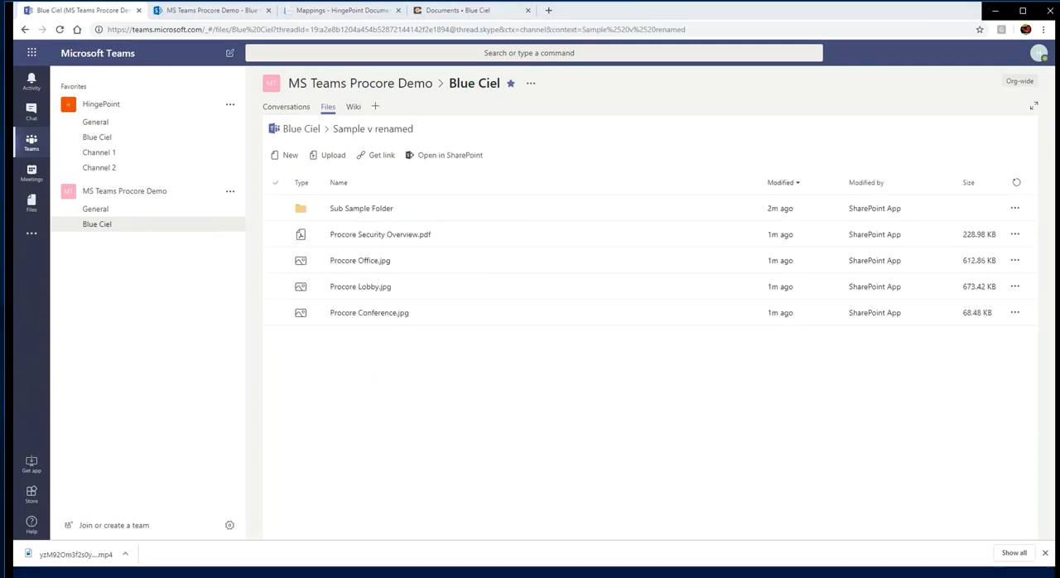
pyautogui.click(468, 10)
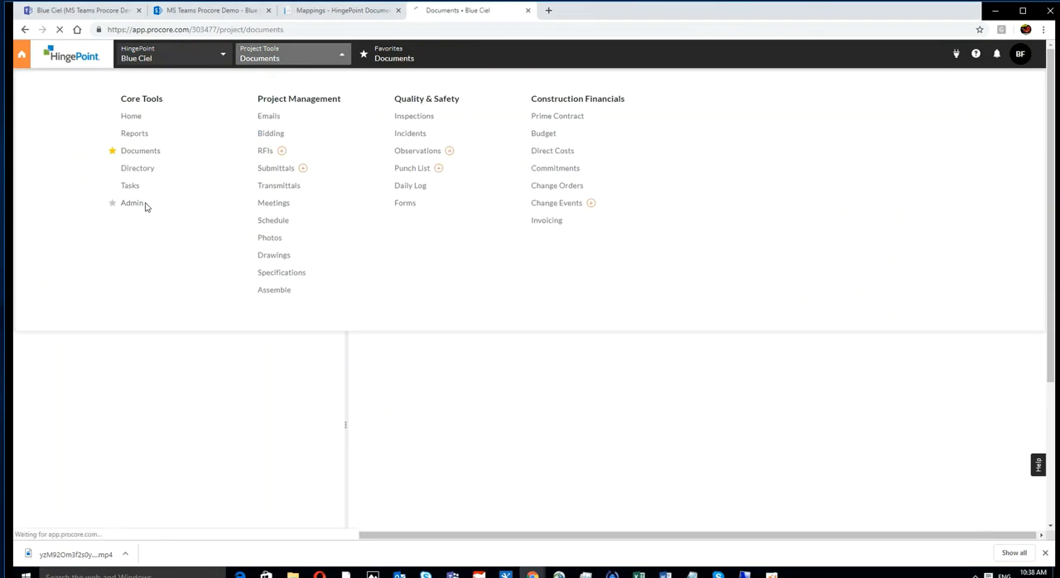
pyautogui.click(132, 203)
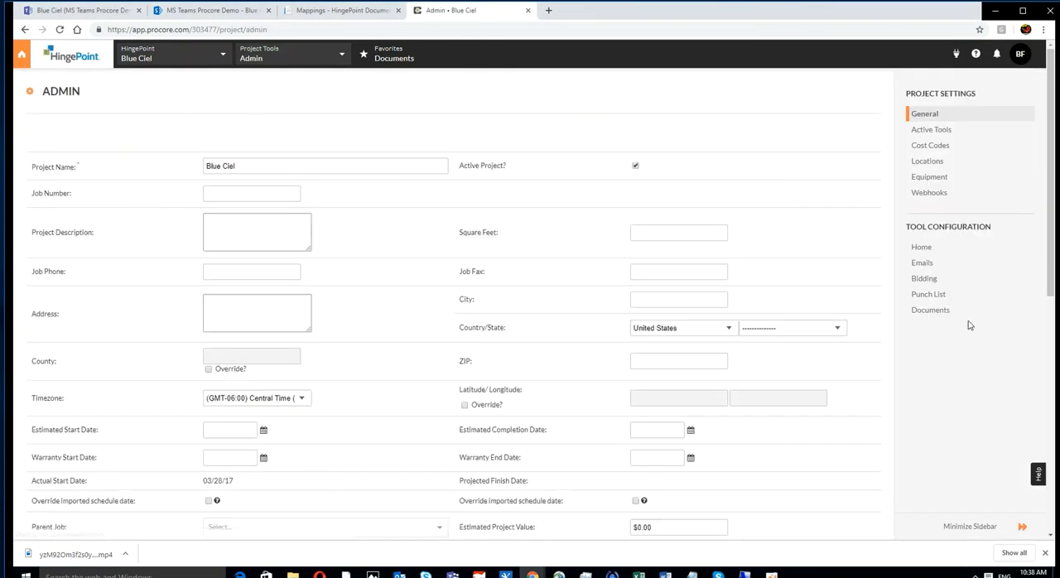
pyautogui.click(928, 192)
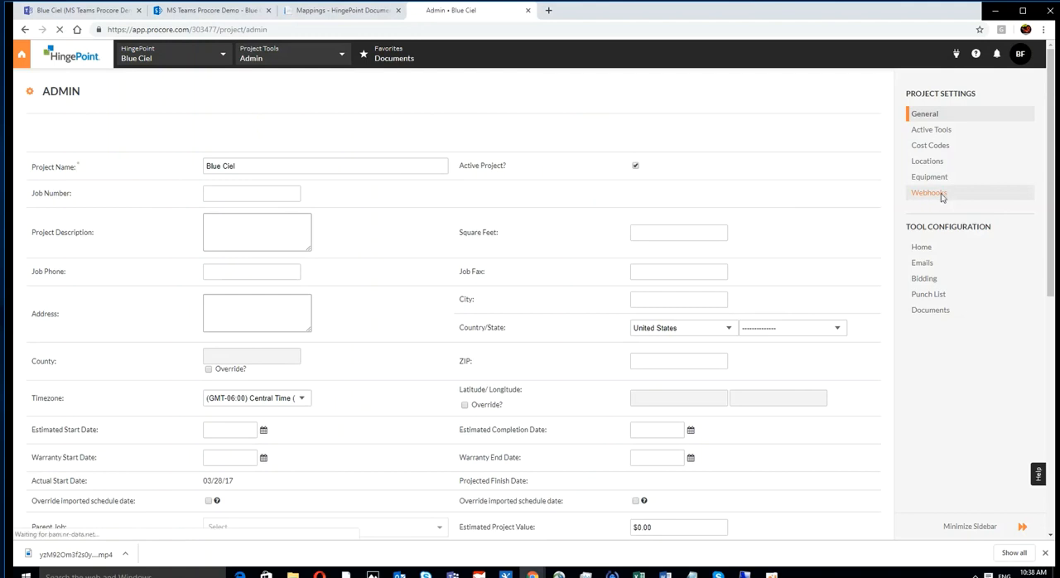
pyautogui.click(928, 192)
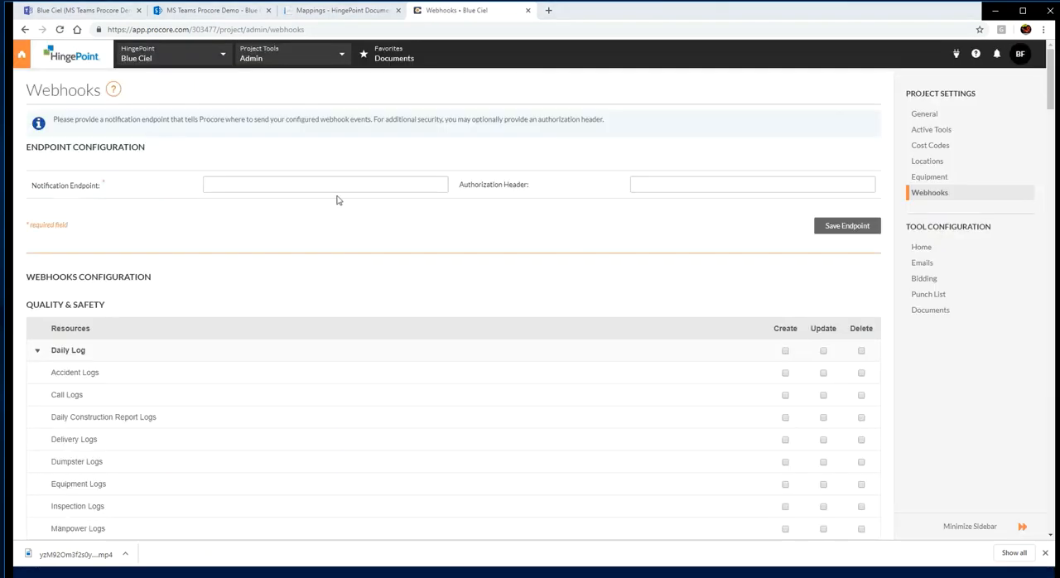
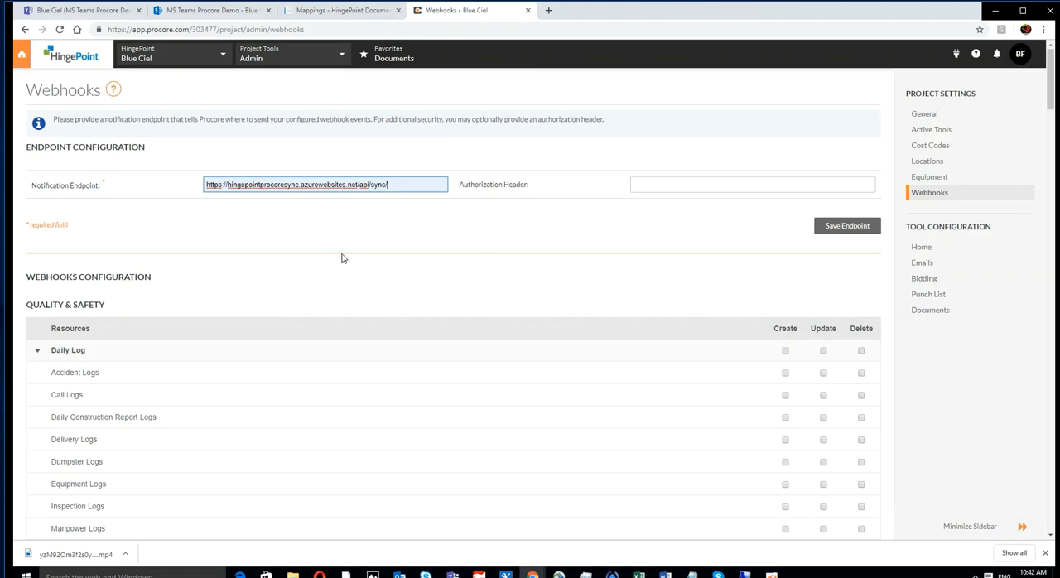
# Step: Enable create, update and delete webhook events for Project Files and Project Folders
pyautogui.scroll(-3)
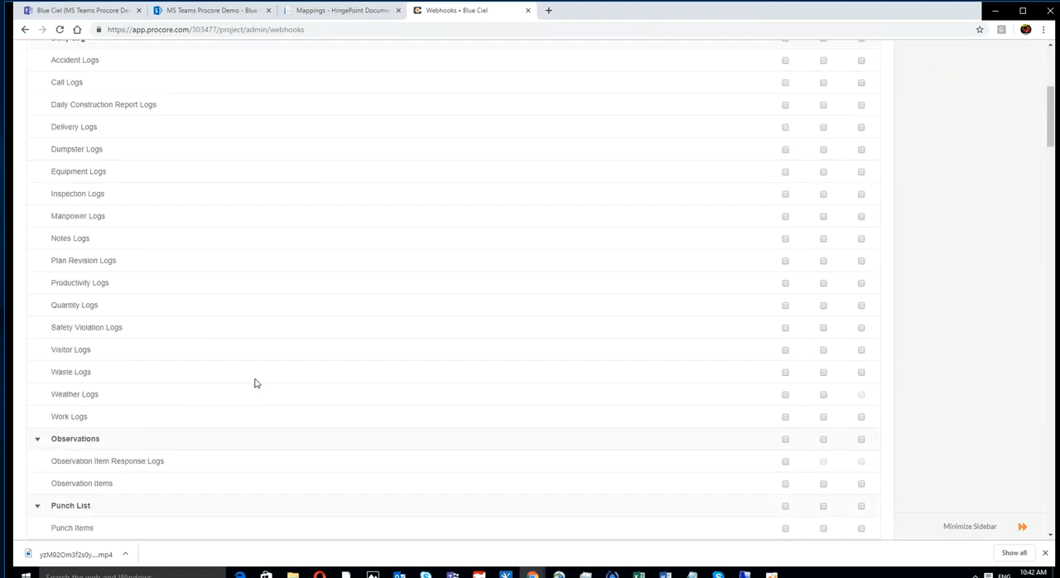
pyautogui.scroll(-3)
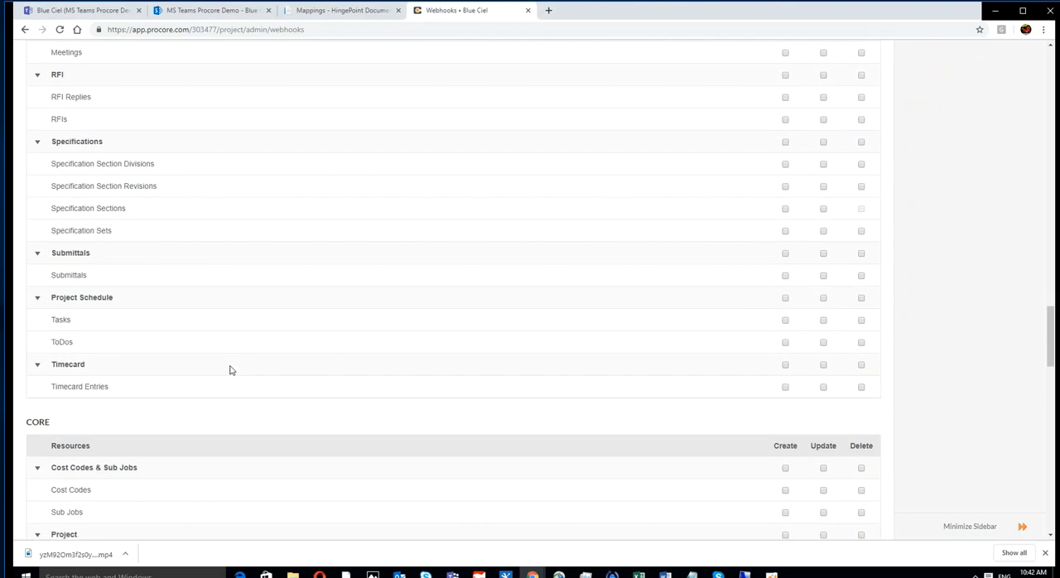
pyautogui.scroll(-3)
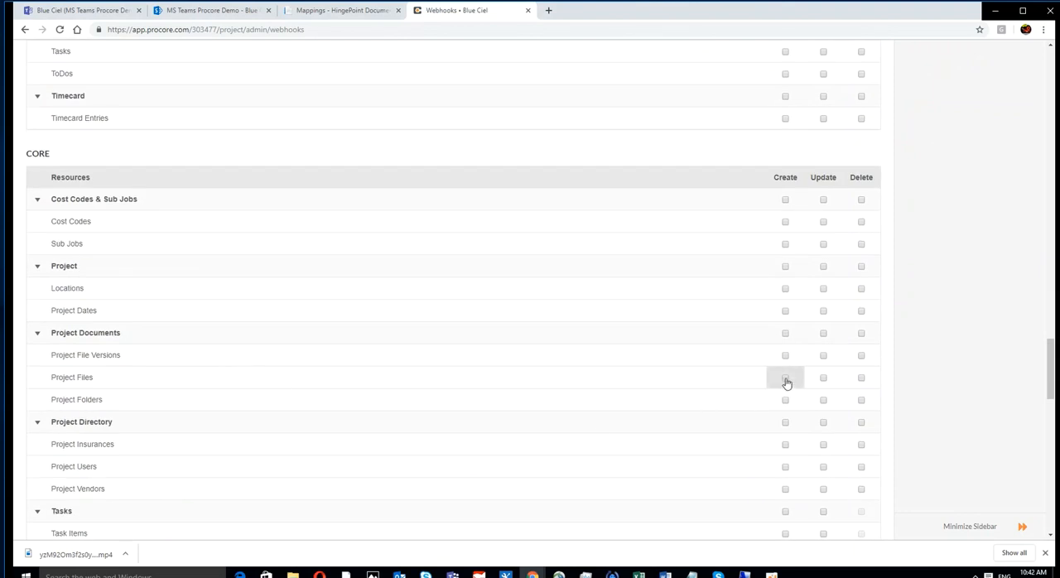
pyautogui.click(784, 377)
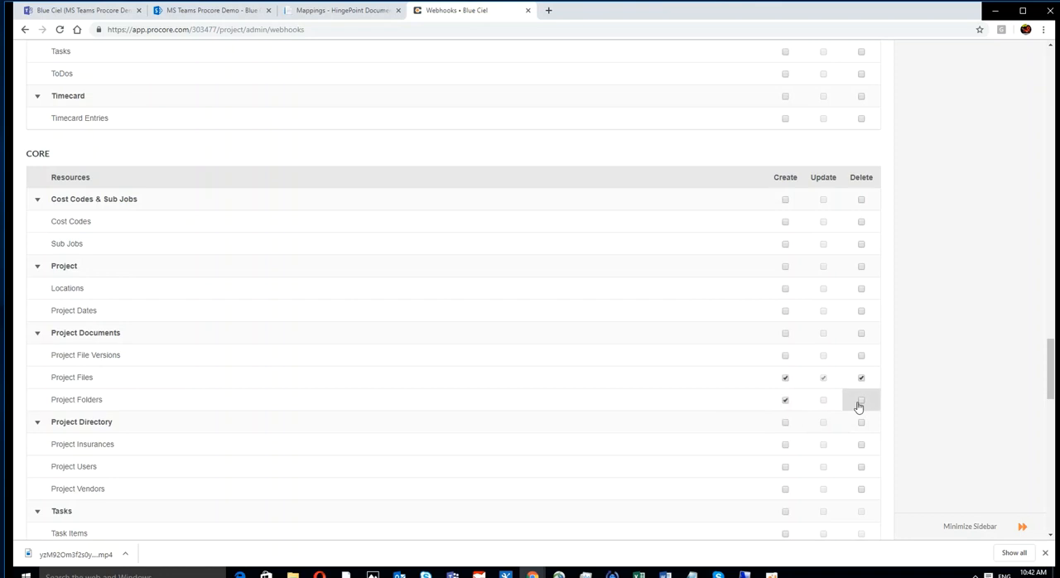
pyautogui.click(861, 399)
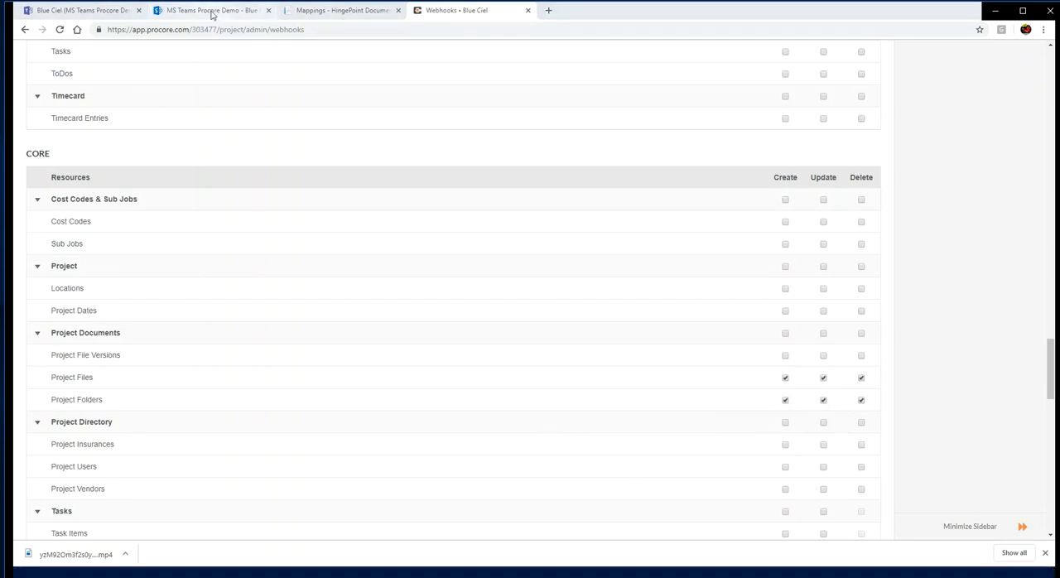
pyautogui.click(211, 10)
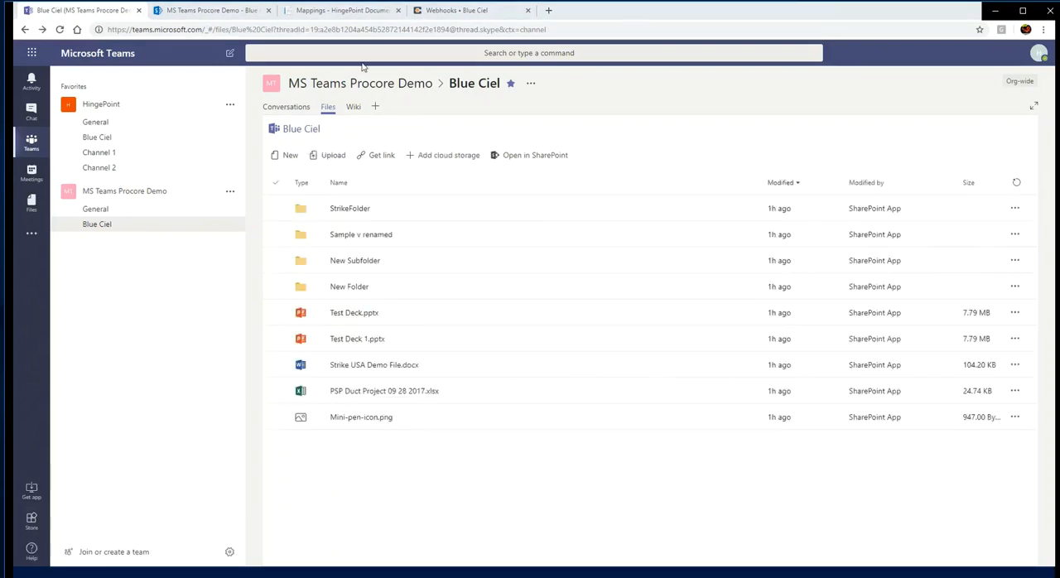
# Step: Check the Blue Ciel channel files for the newly synced SteveJobs.png
pyautogui.click(342, 10)
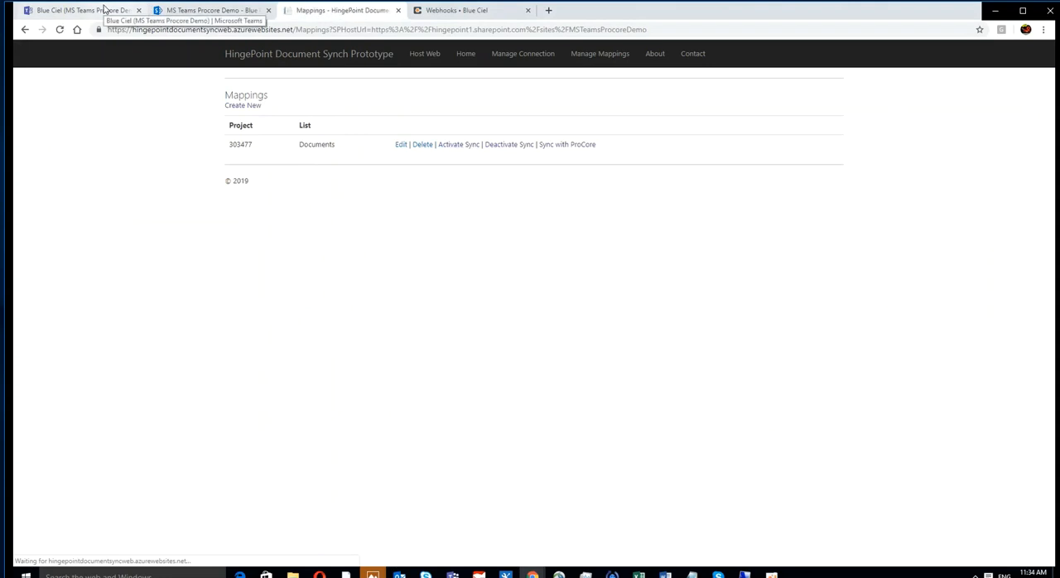
pyautogui.click(79, 10)
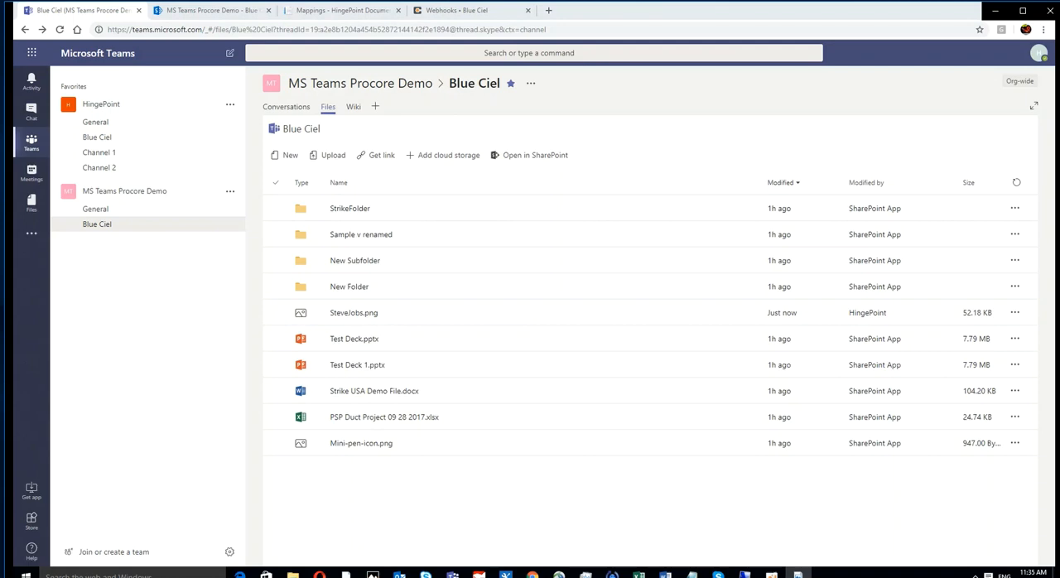
pyautogui.moveTo(738, 167)
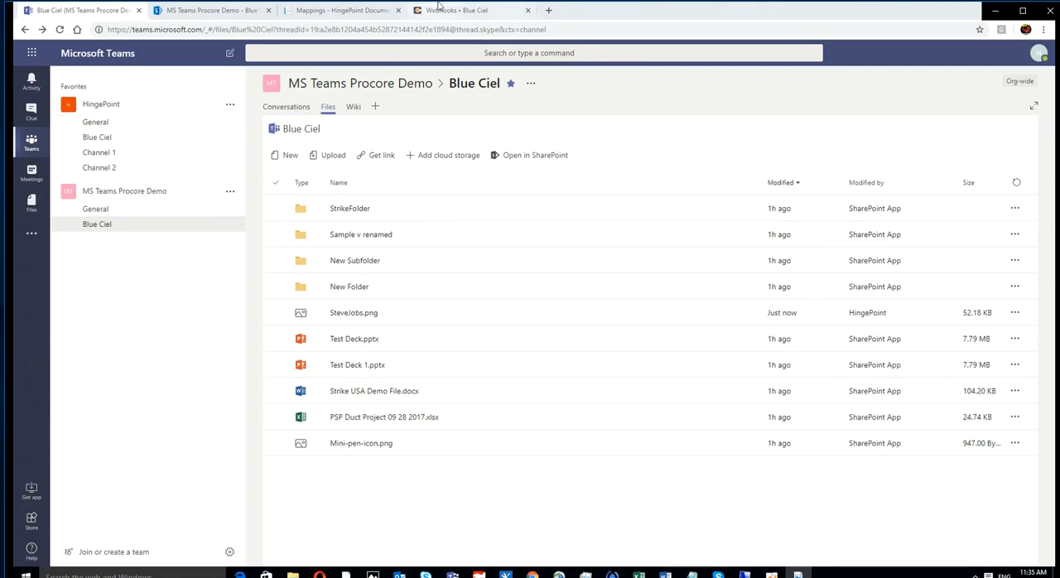
pyautogui.click(472, 10)
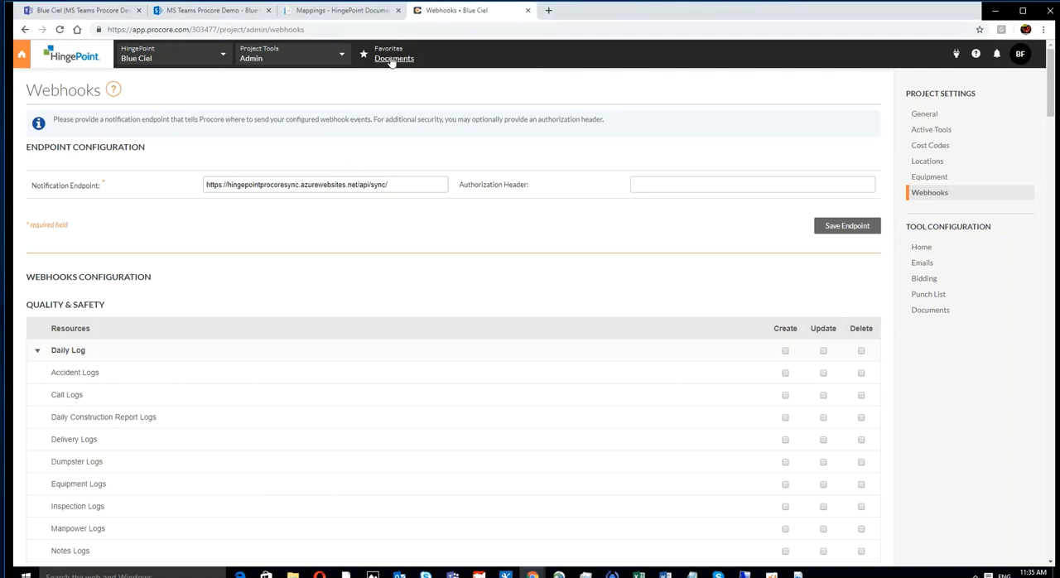
# Step: Add a new folder named test12 inside StrikeFolder in Procore's Documents
pyautogui.click(393, 58)
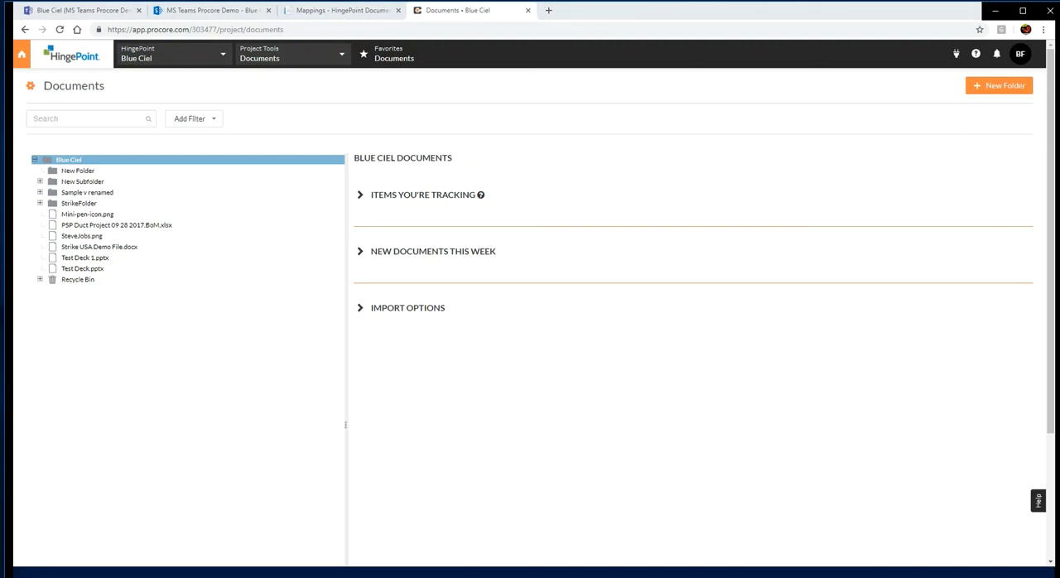
pyautogui.click(82, 236)
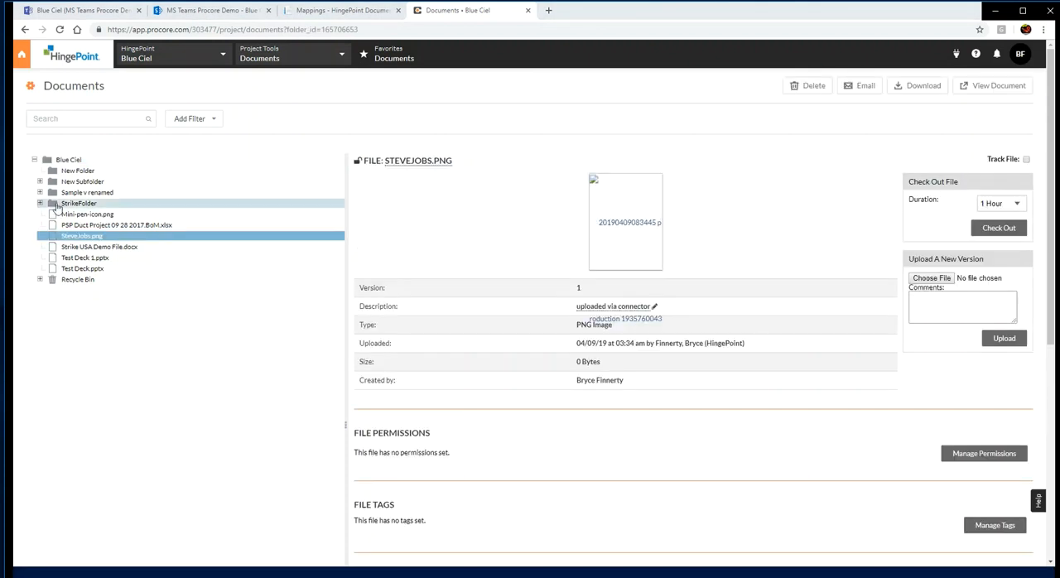
pyautogui.rightClick(79, 203)
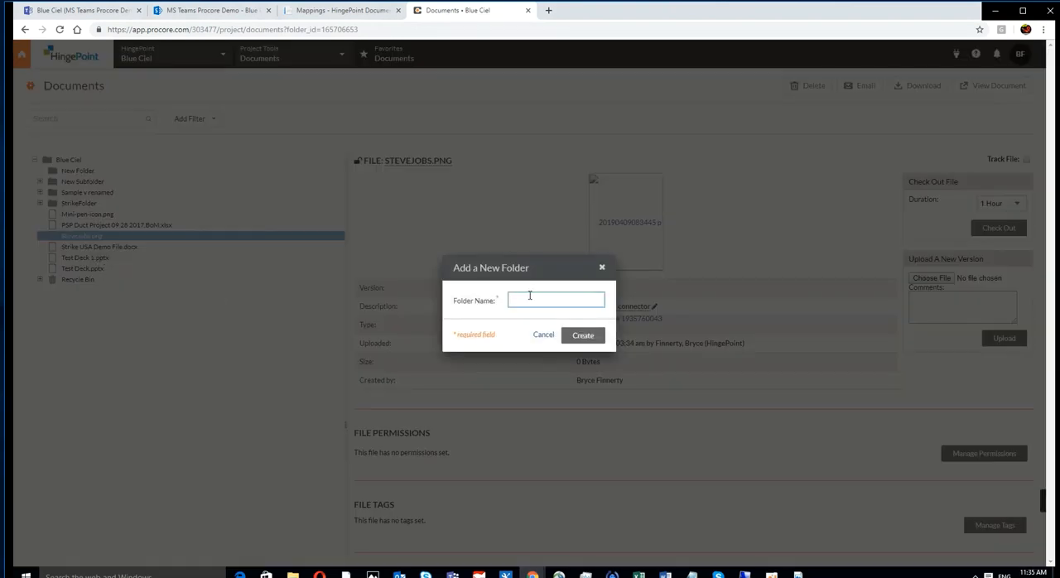
pyautogui.write('test1')
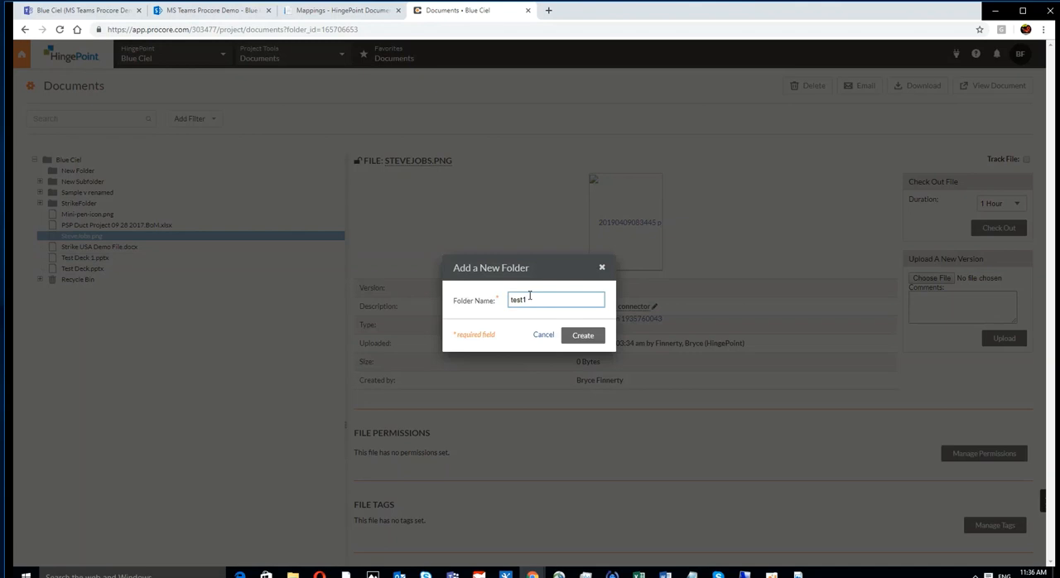
pyautogui.write('2')
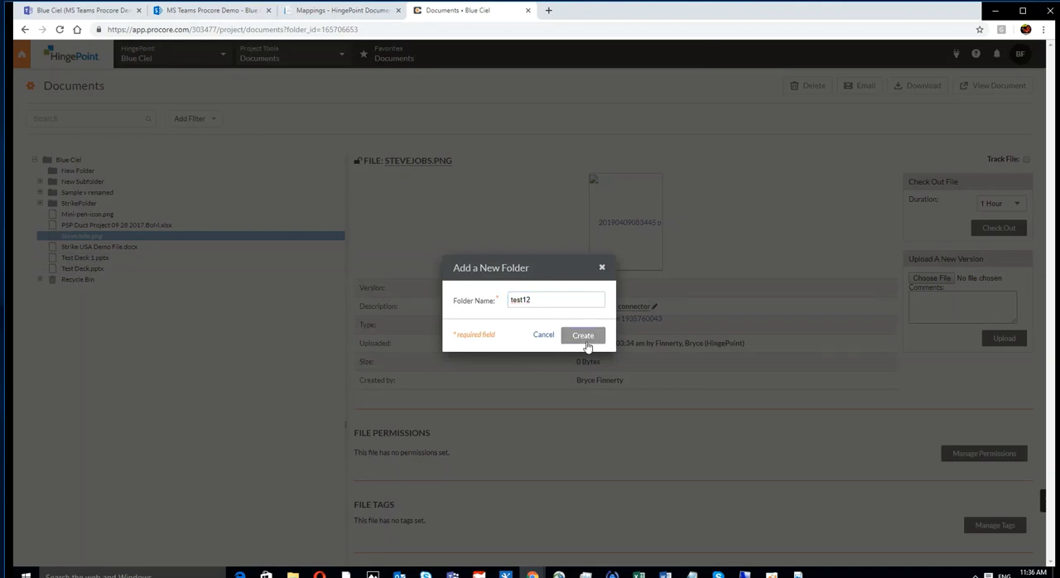
pyautogui.click(582, 335)
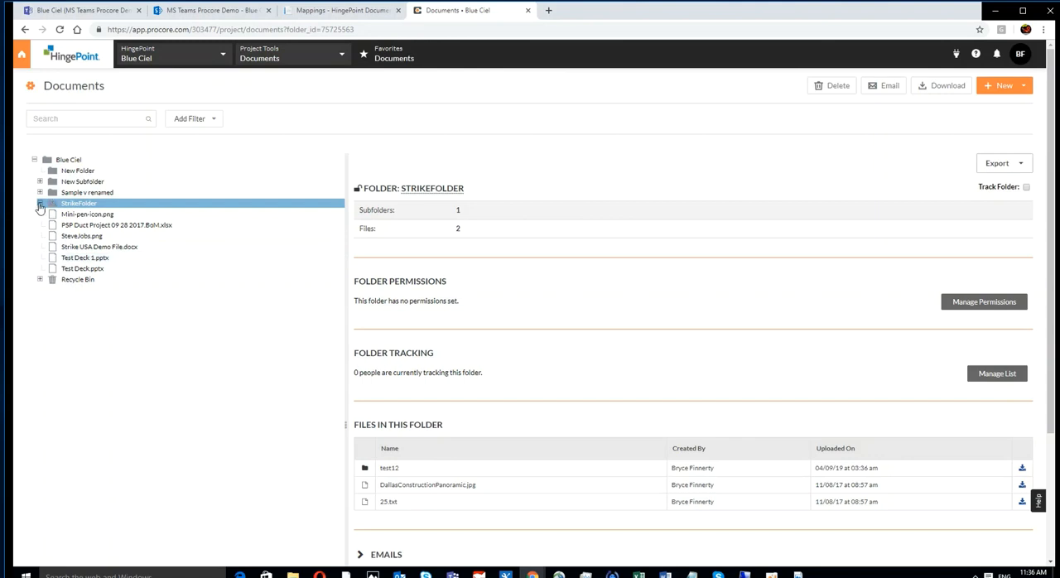
# Step: Upload 11-22-63.png, BigLittleLies.png and ExtremelyLoud.png into the test12 folder
pyautogui.click(76, 214)
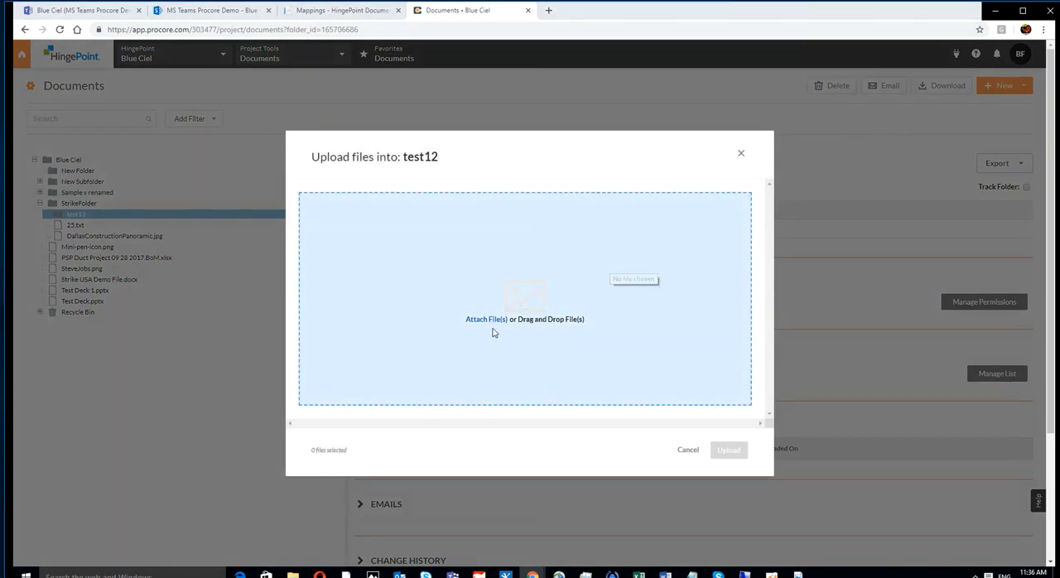
pyautogui.click(486, 319)
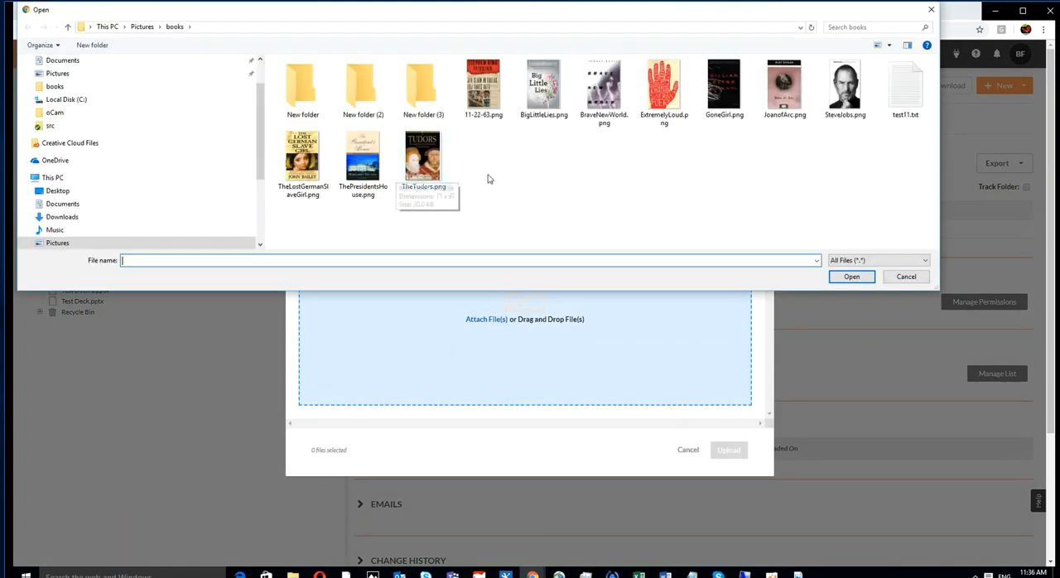
pyautogui.click(664, 86)
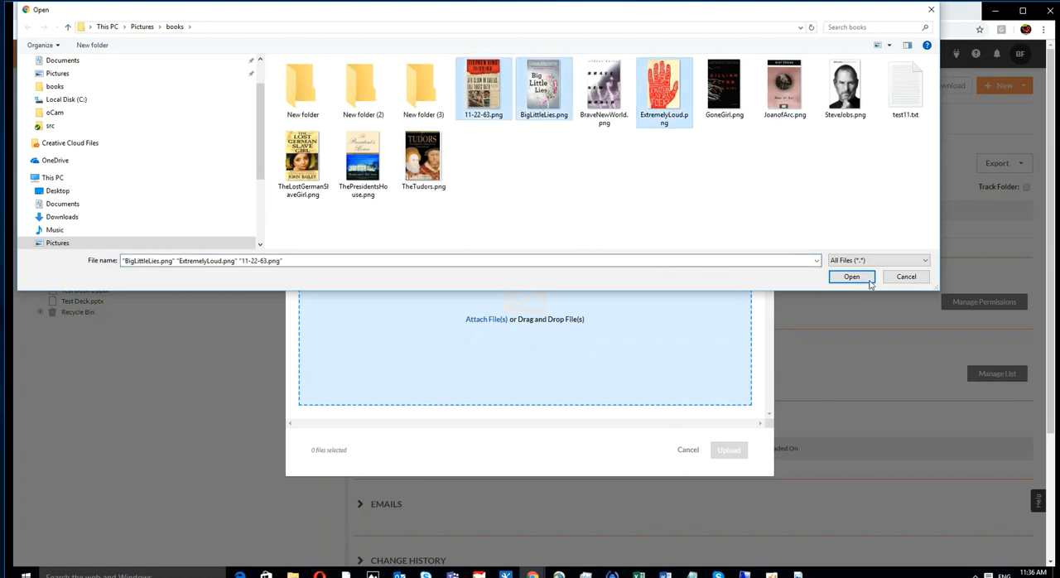
pyautogui.click(851, 277)
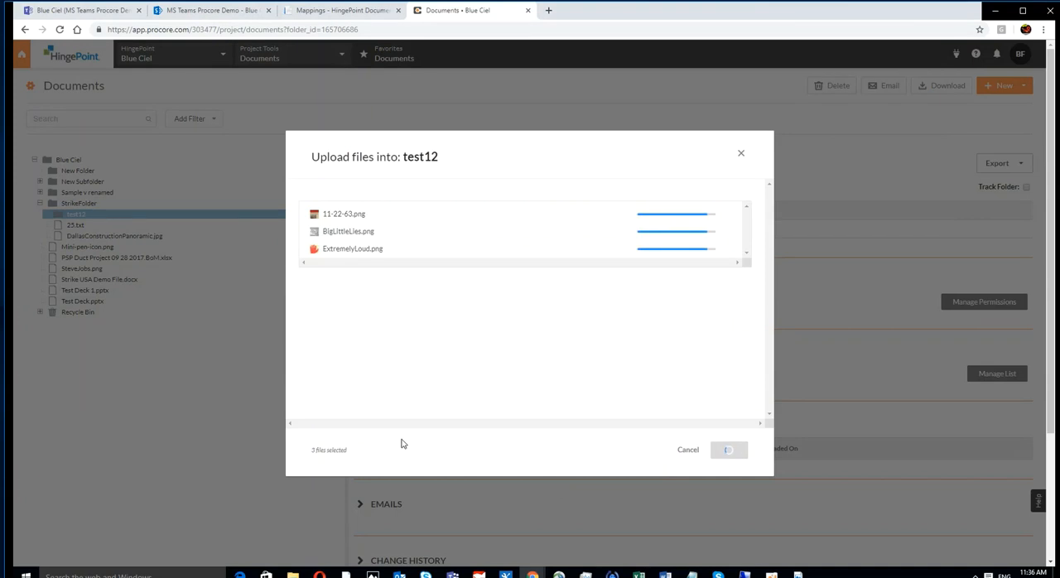
pyautogui.click(728, 449)
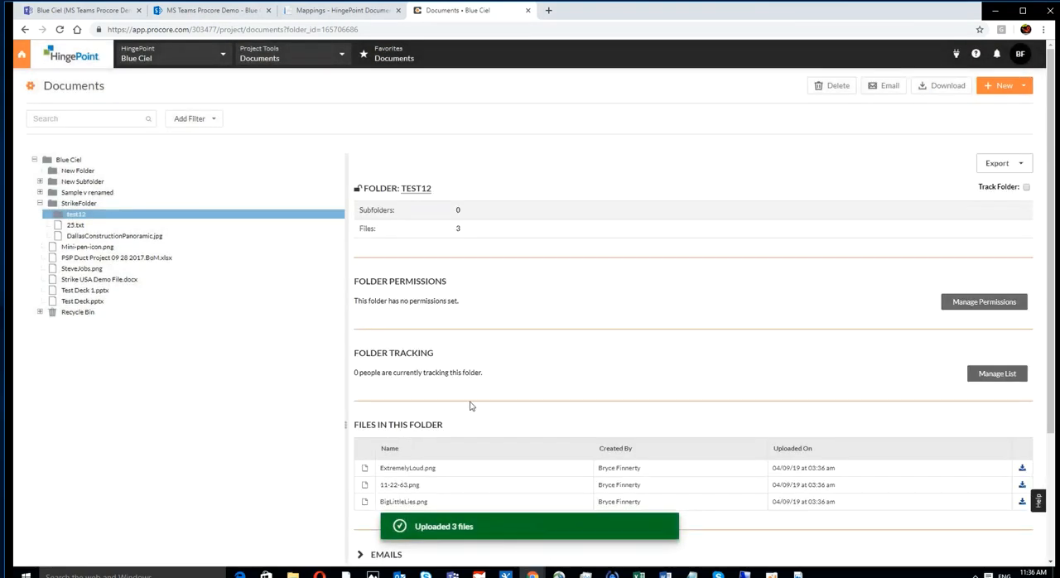
pyautogui.moveTo(490, 393)
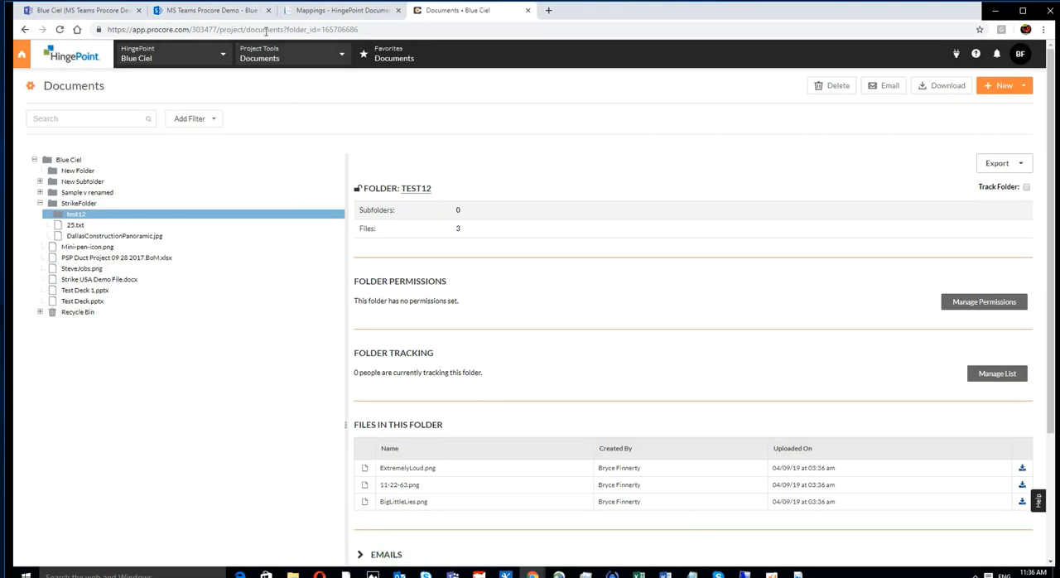
pyautogui.click(212, 10)
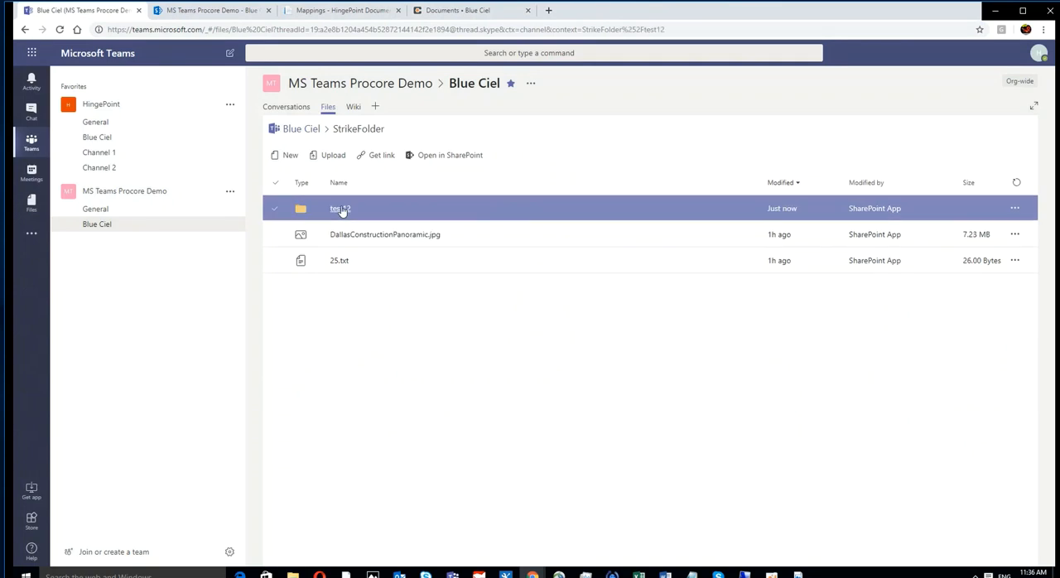
# Step: Open the still-empty test12 folder in Teams, then reload the Blue Ciel channel's Files list
pyautogui.doubleClick(340, 208)
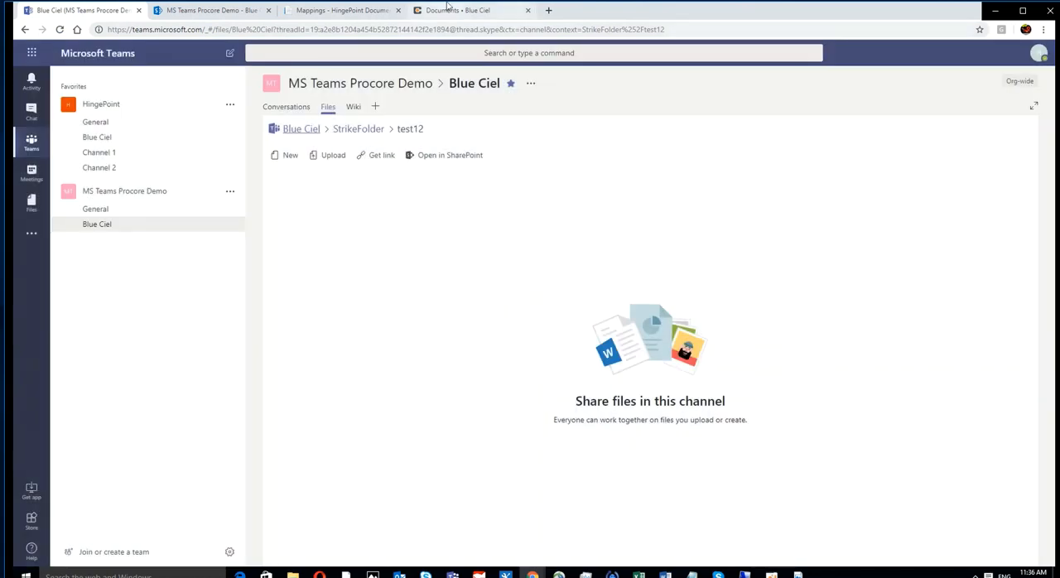
pyautogui.click(472, 10)
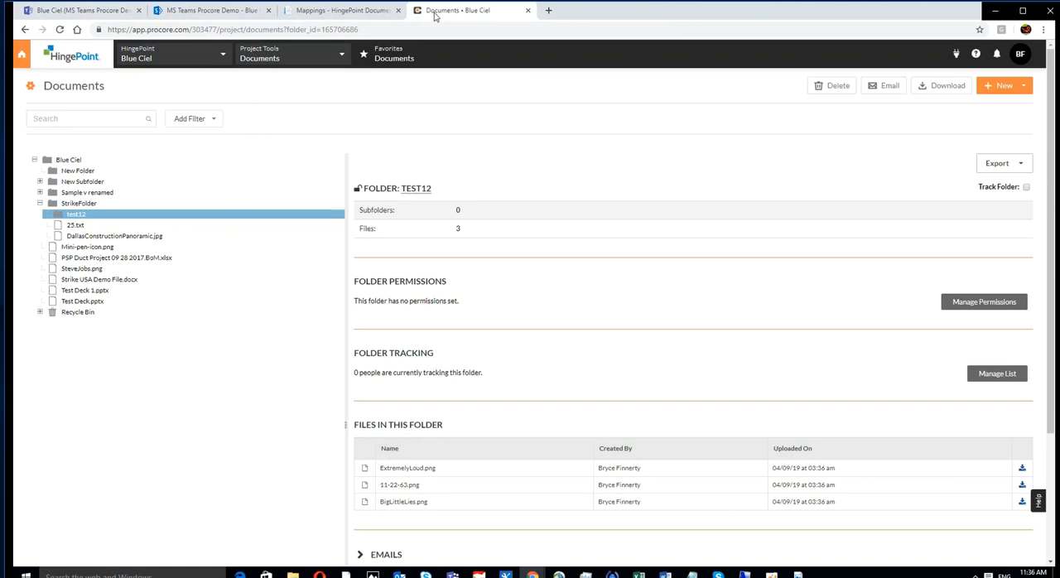
pyautogui.moveTo(95, 215)
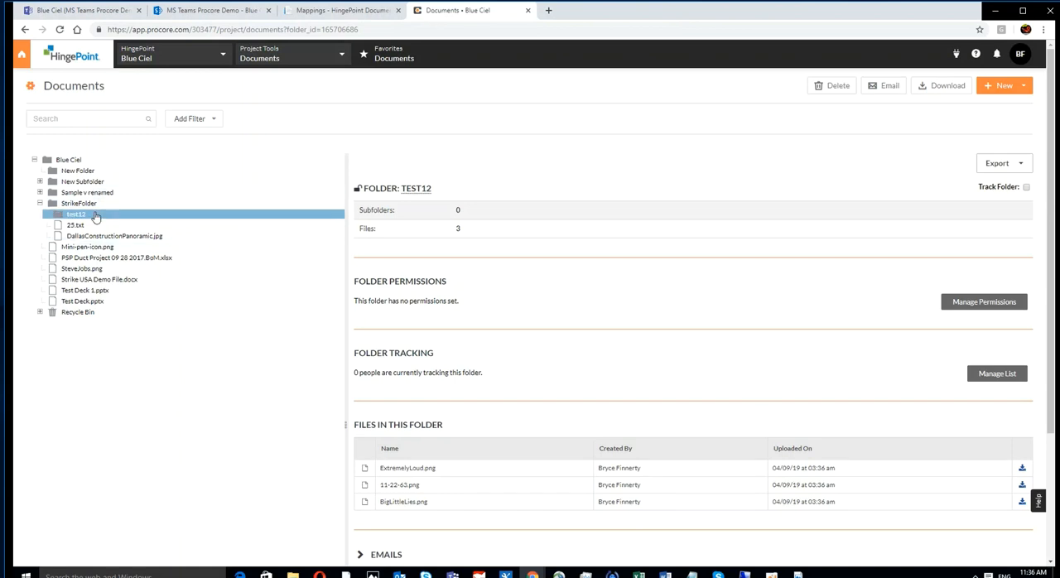
pyautogui.moveTo(212, 10)
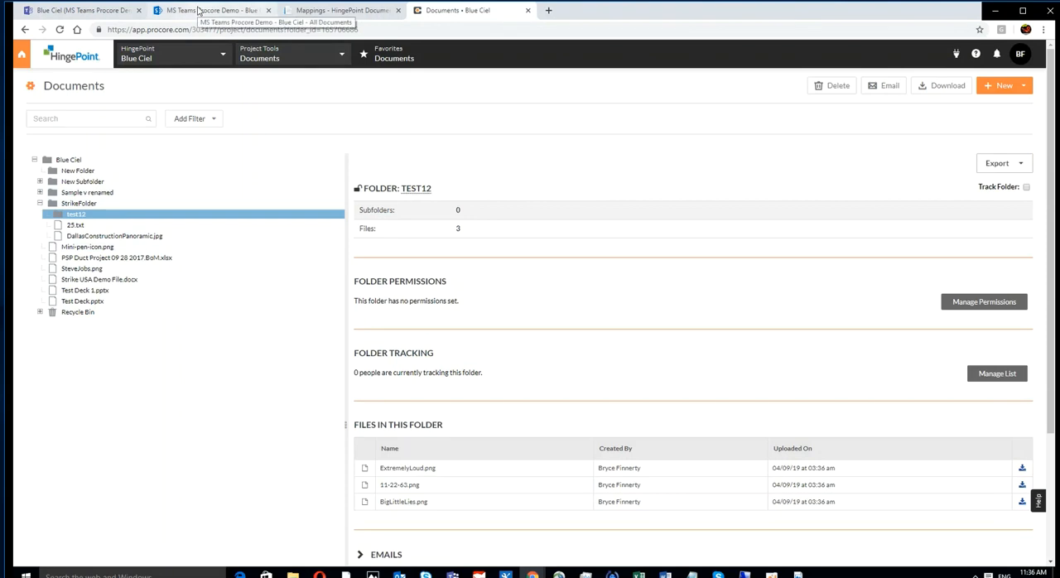
pyautogui.click(83, 10)
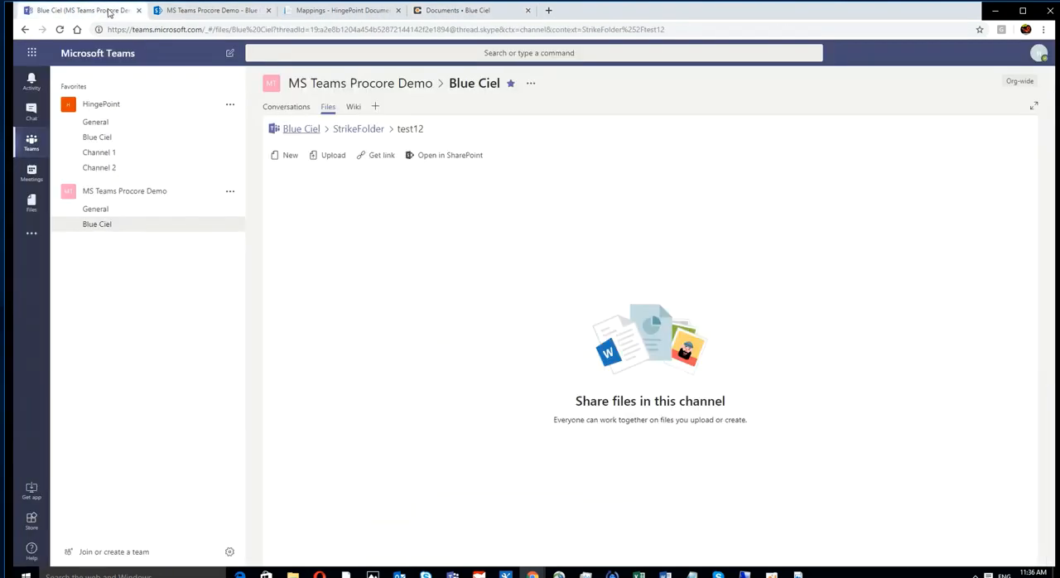
pyautogui.click(286, 106)
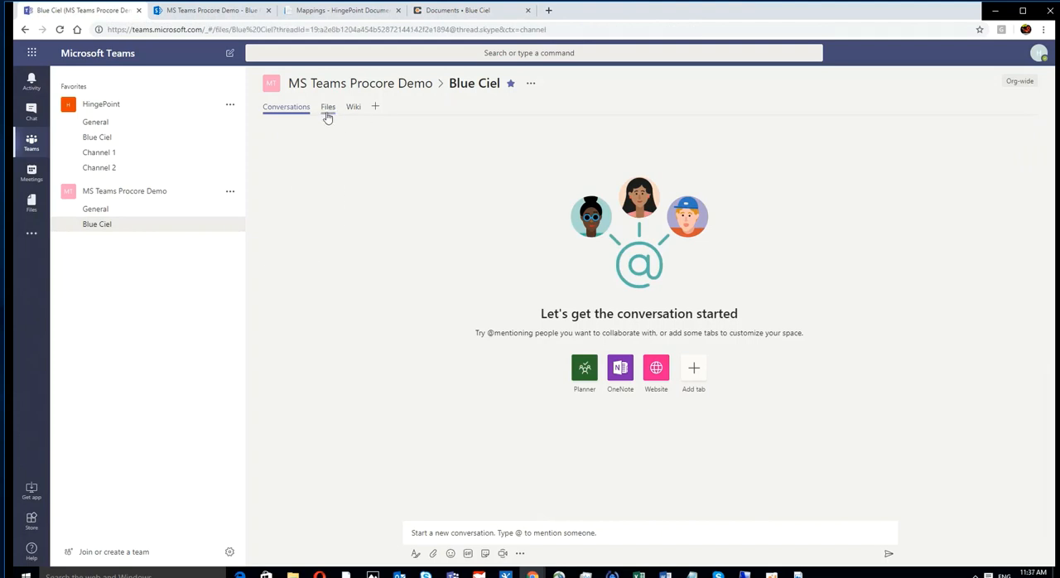
pyautogui.click(328, 107)
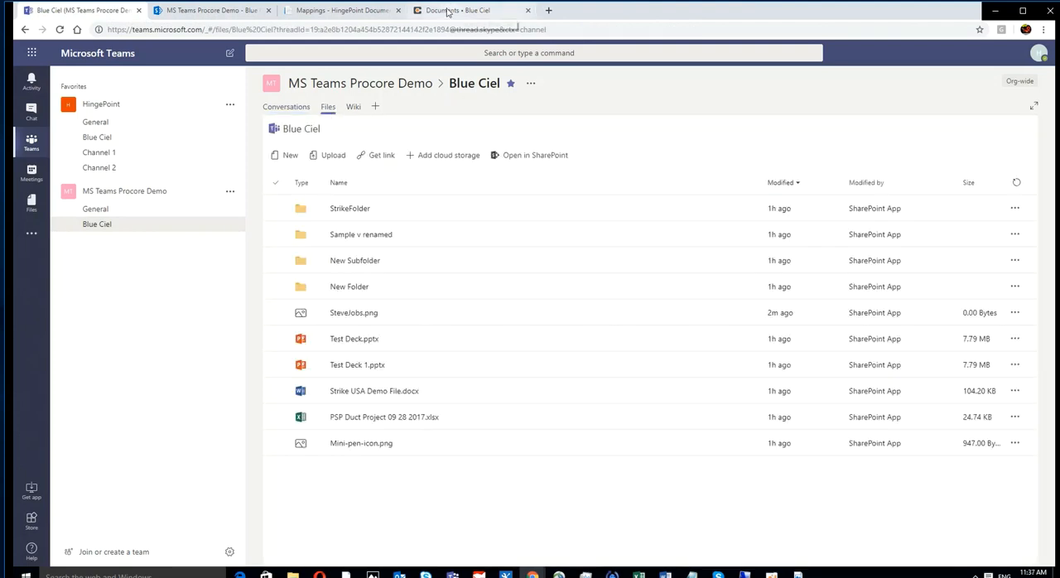
pyautogui.click(458, 10)
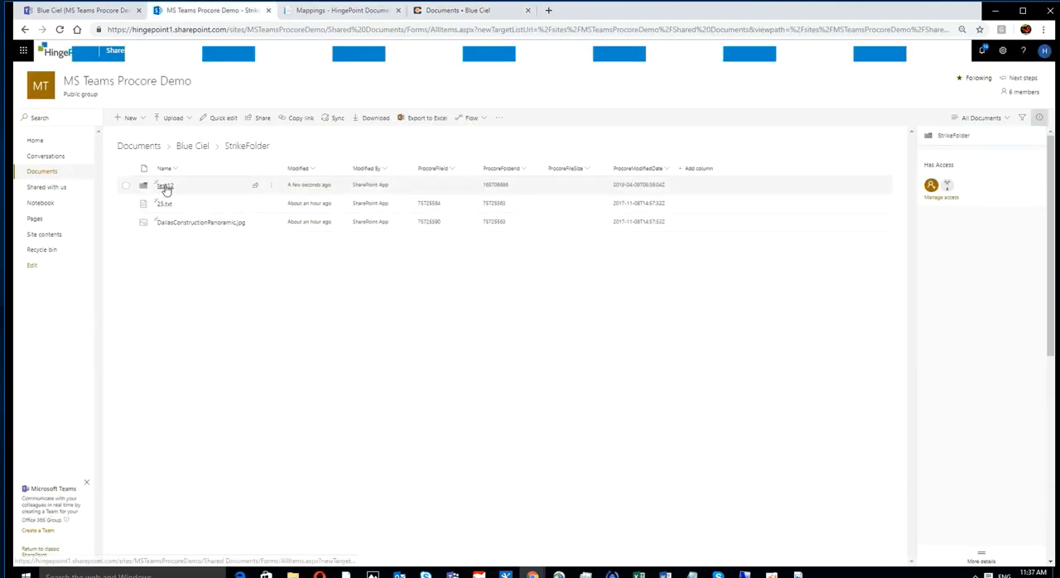
# Step: Open test12 under Blue Ciel > StrikeFolder to see the three synced book-cover images
pyautogui.click(166, 185)
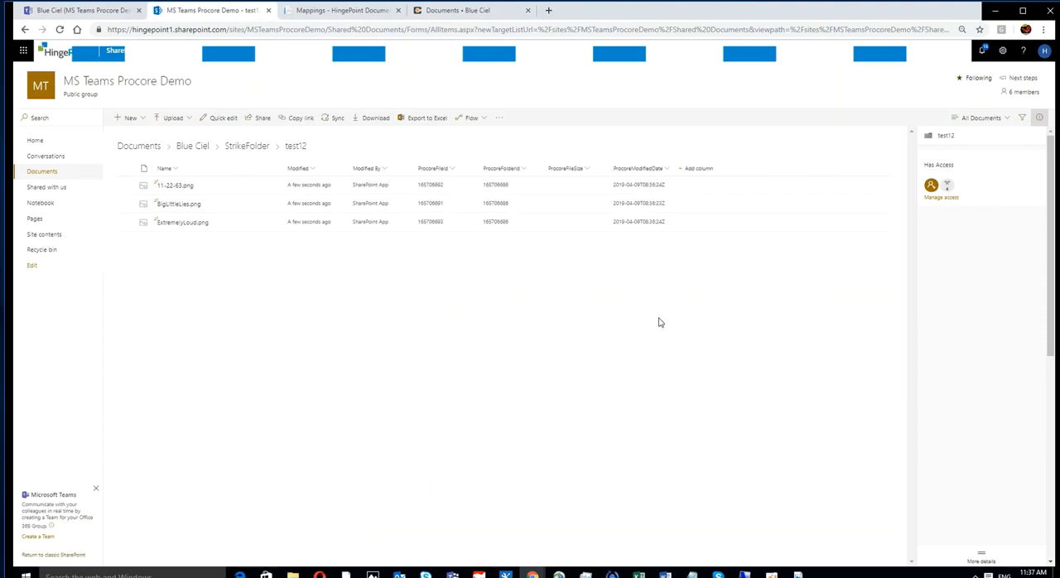